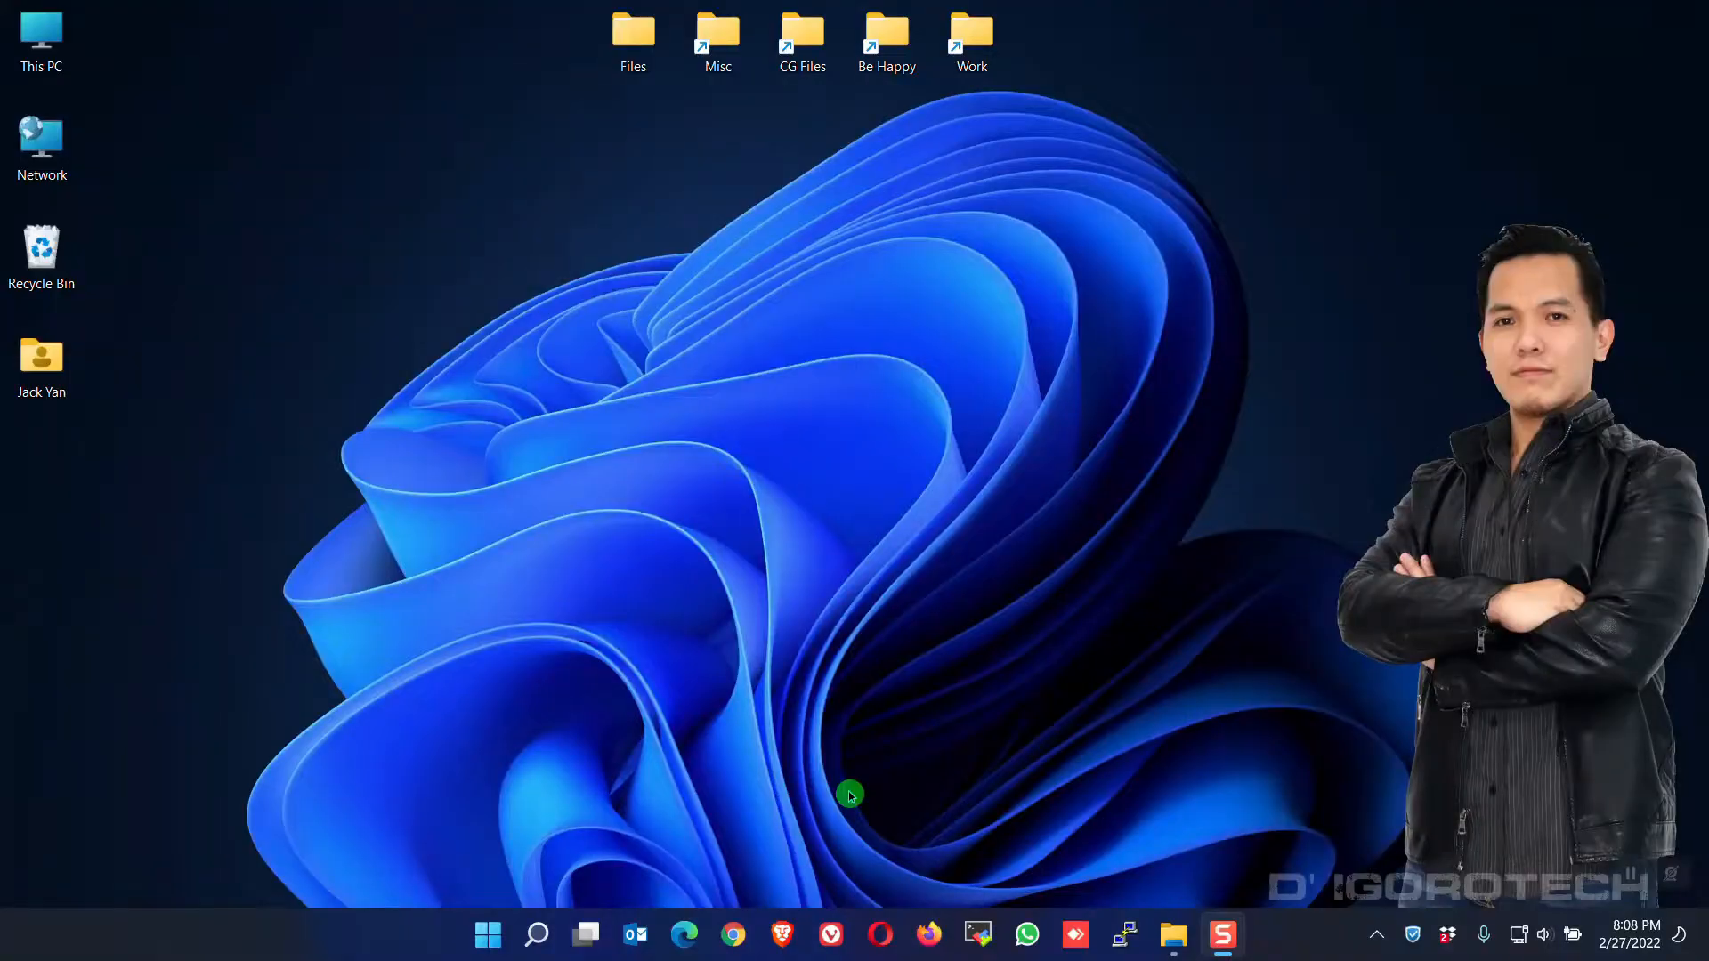
Start a PuTTY SSH session to the firewall at 10.0.0.254.
left_click(1124, 934)
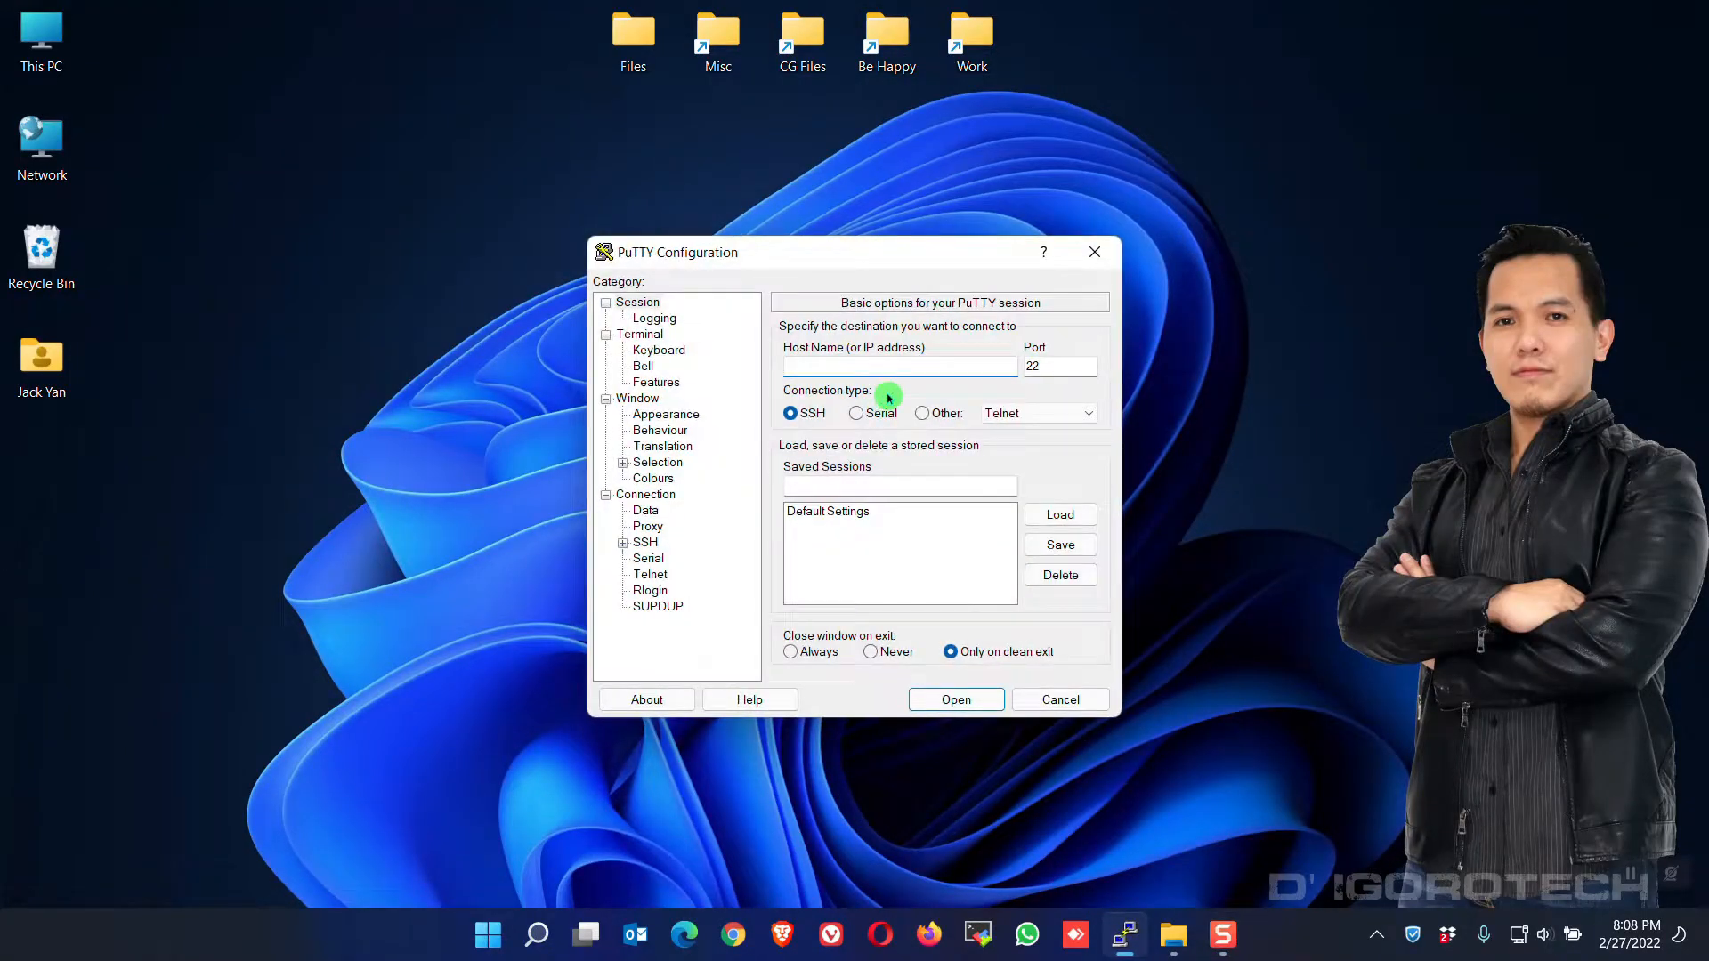
type("10.0.0.2")
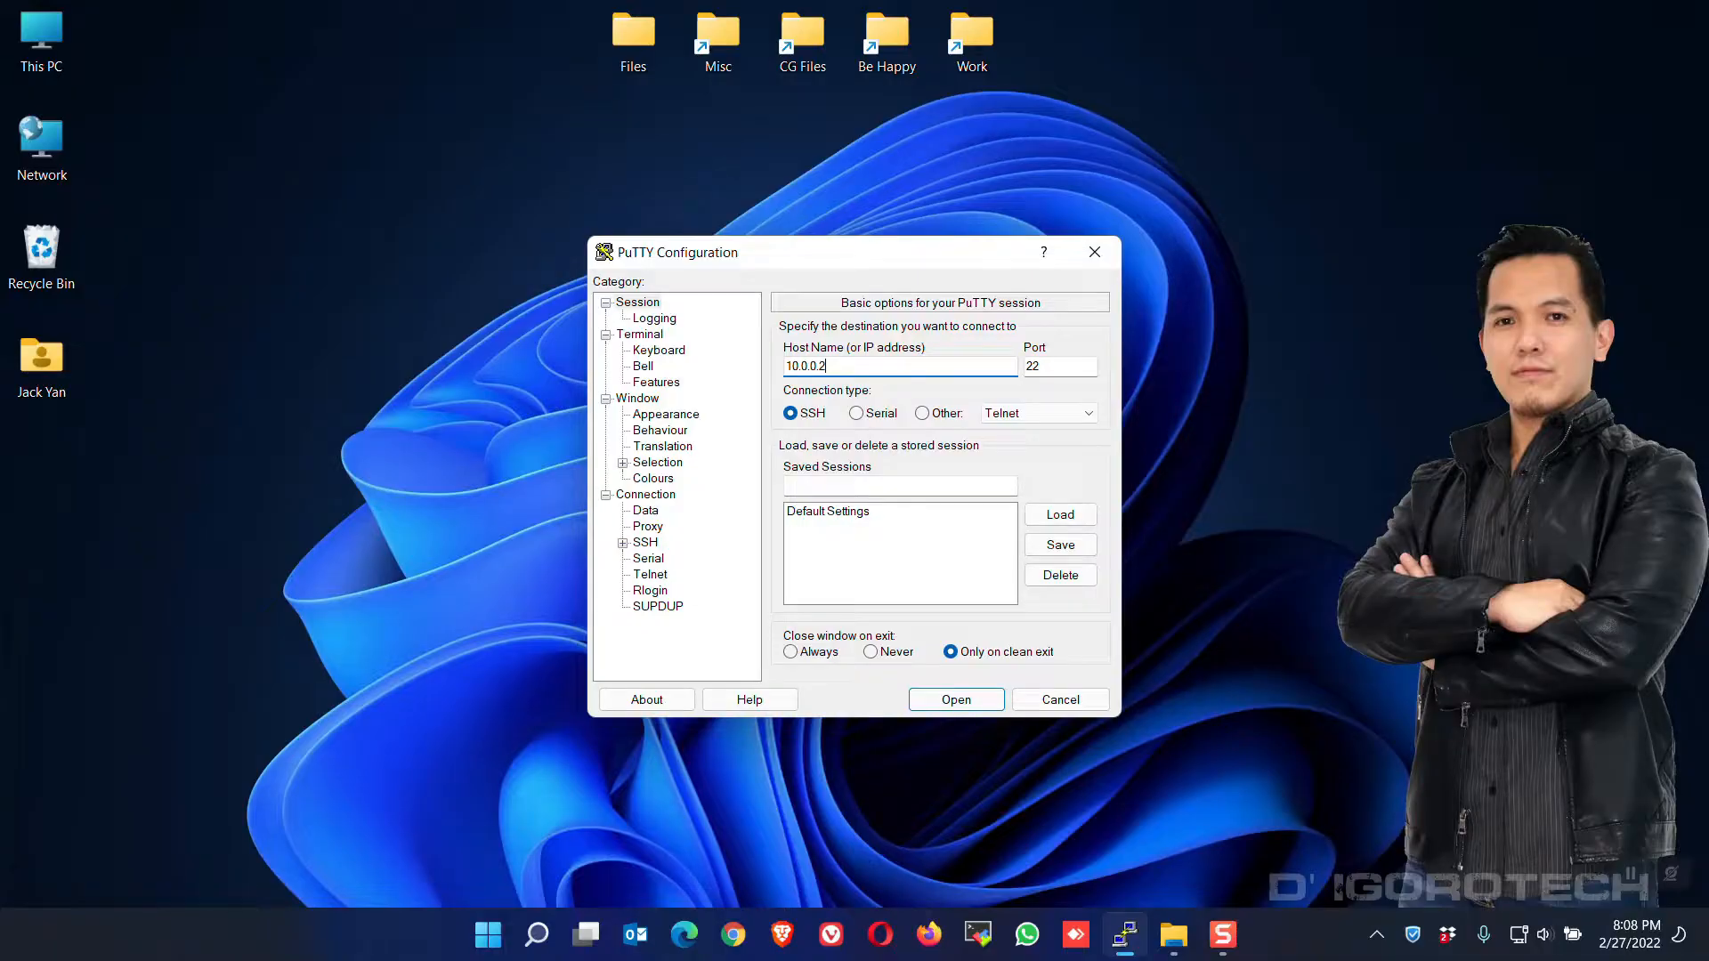
left_click(956, 700)
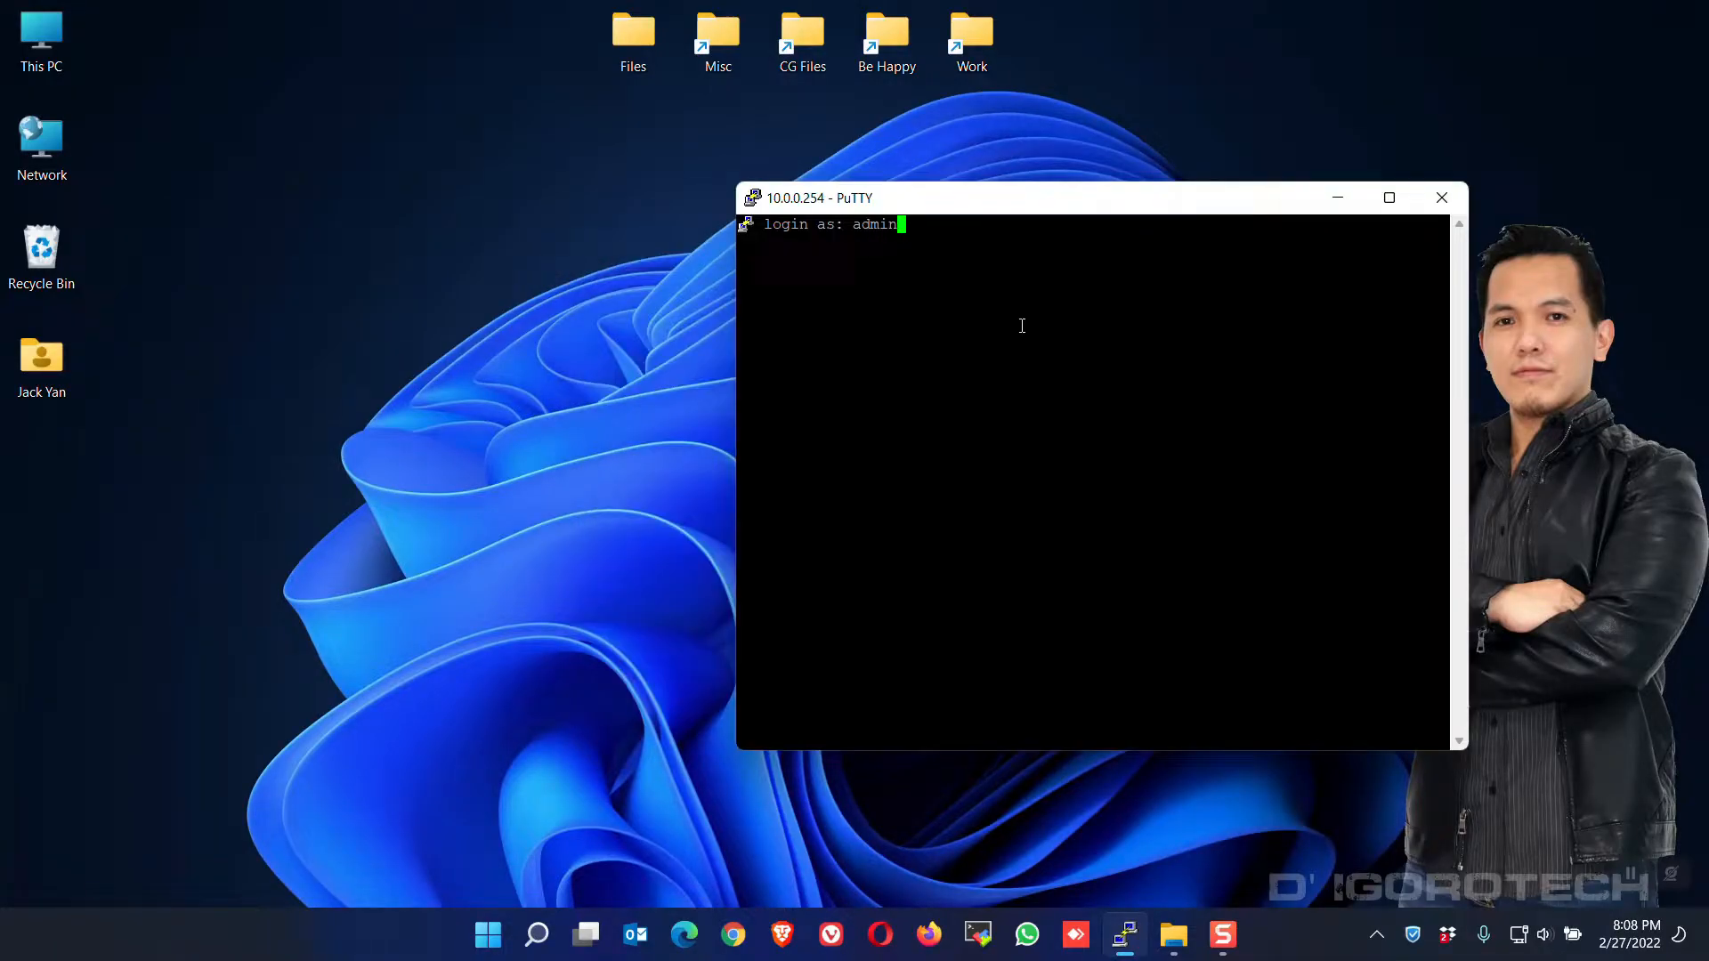
Run 'show system dhcp server' and highlight the VLAN-50 name and VLAN_100 range end.
type("show system dhcp server")
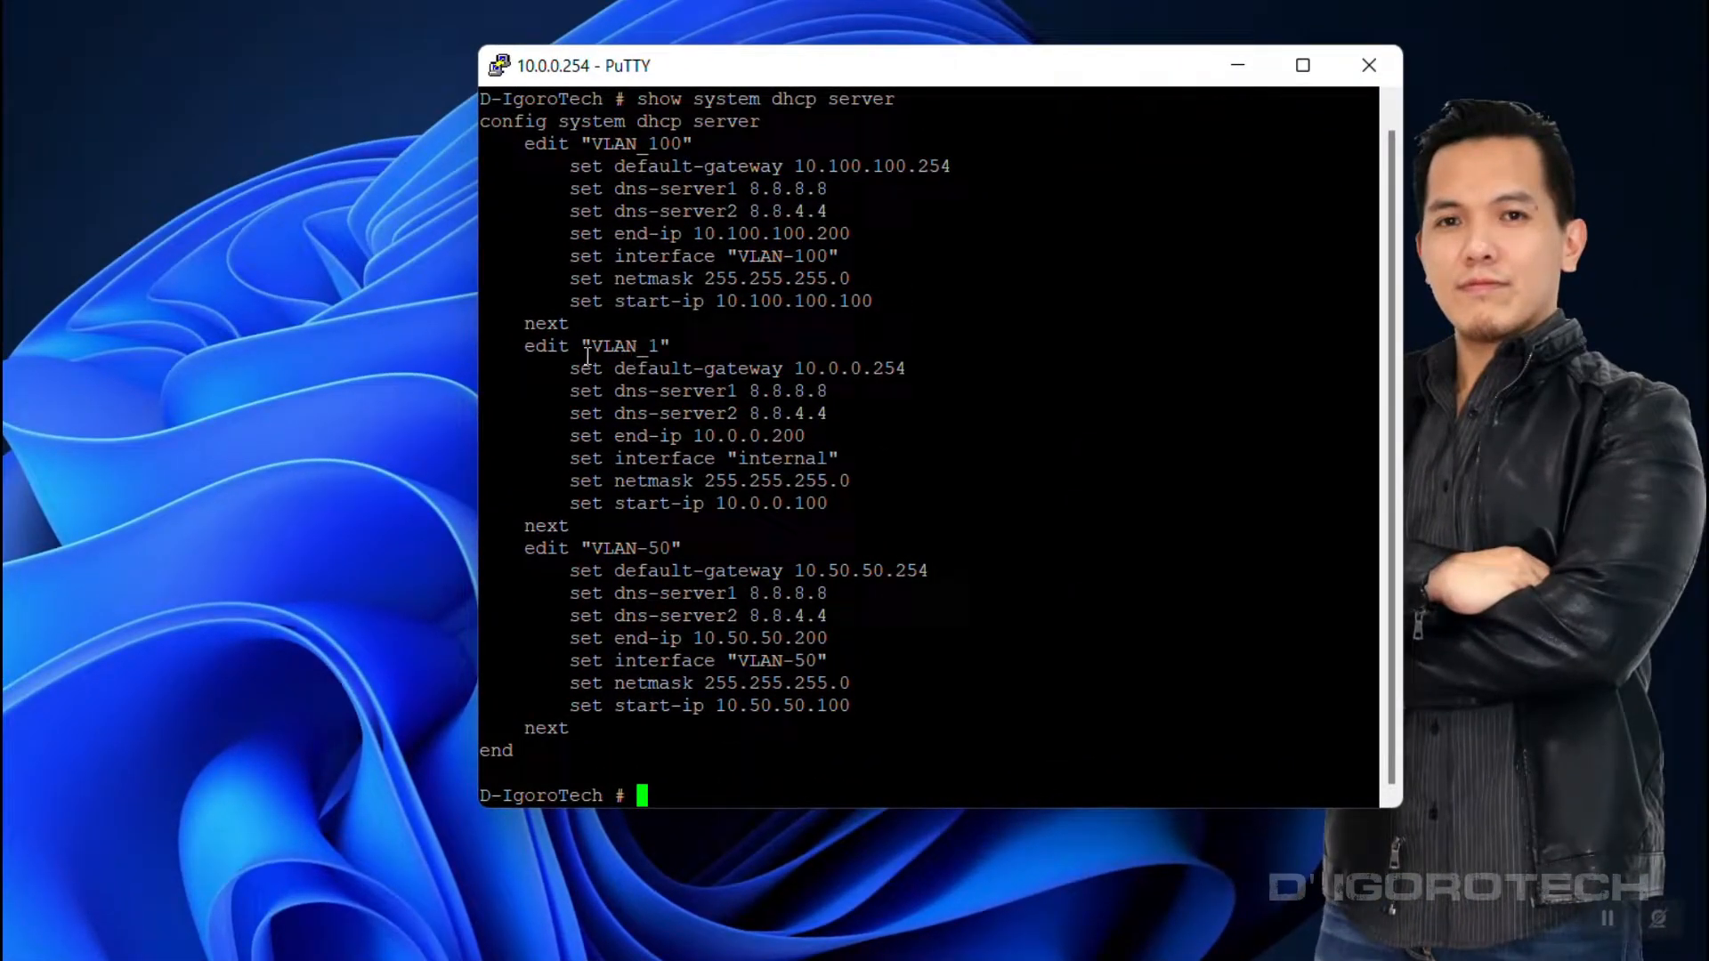
double_click(621, 346)
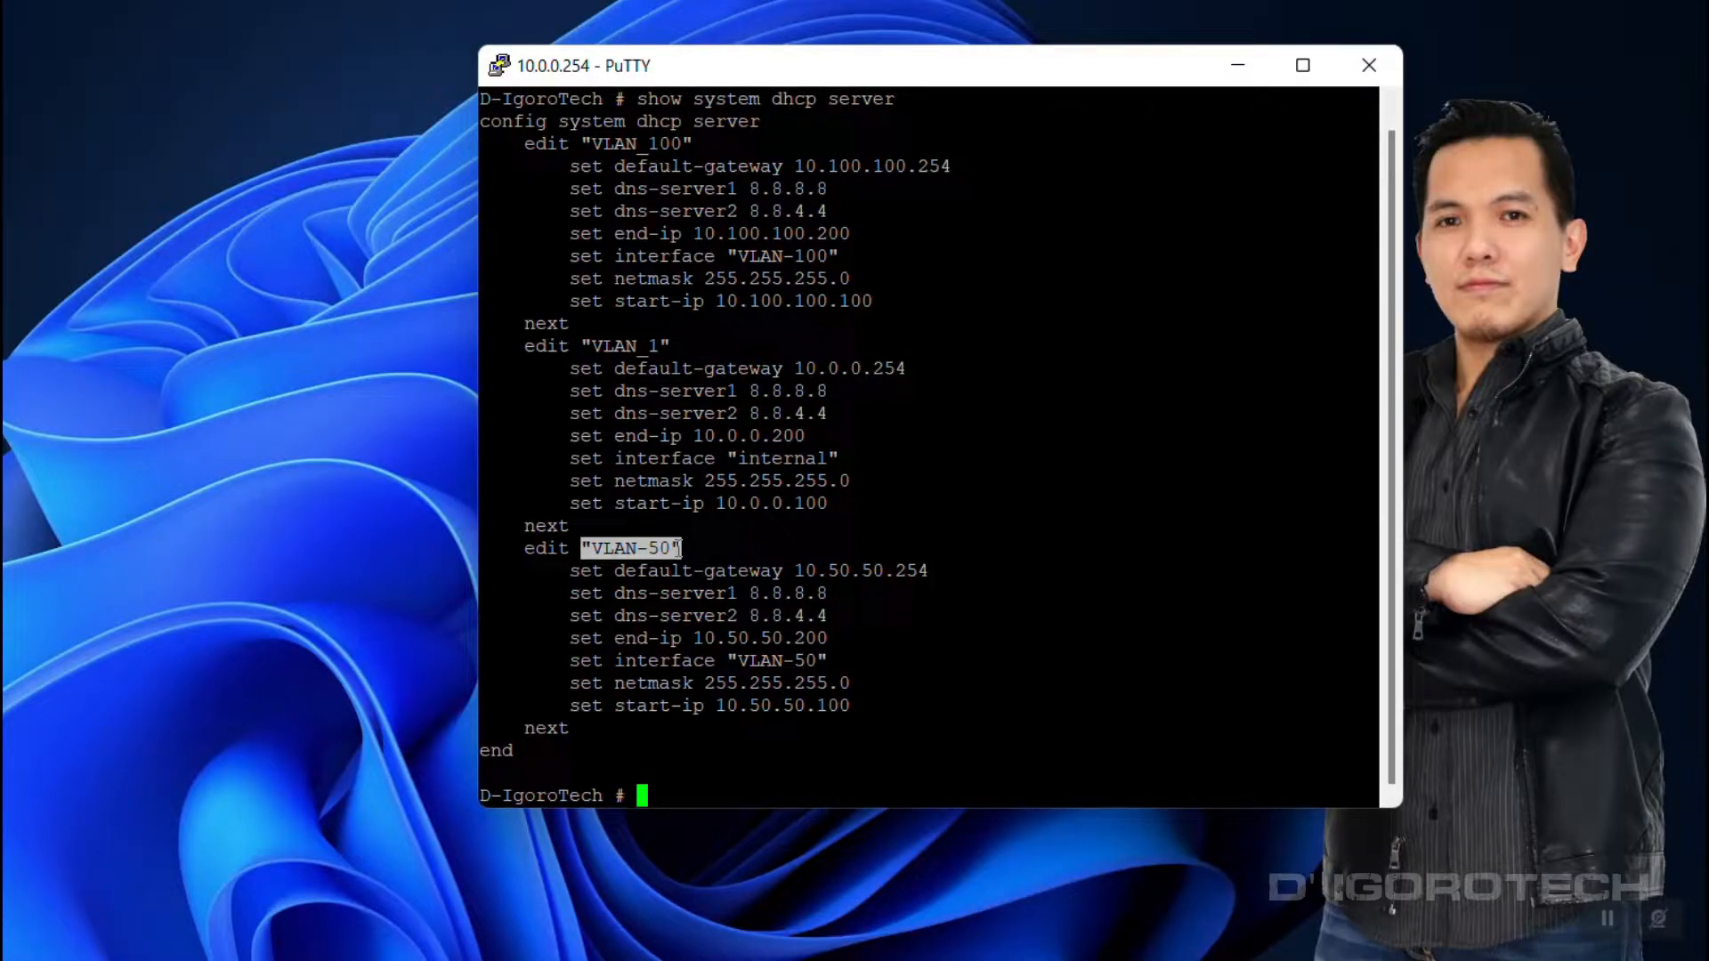
left_click_drag(615, 705, 852, 705)
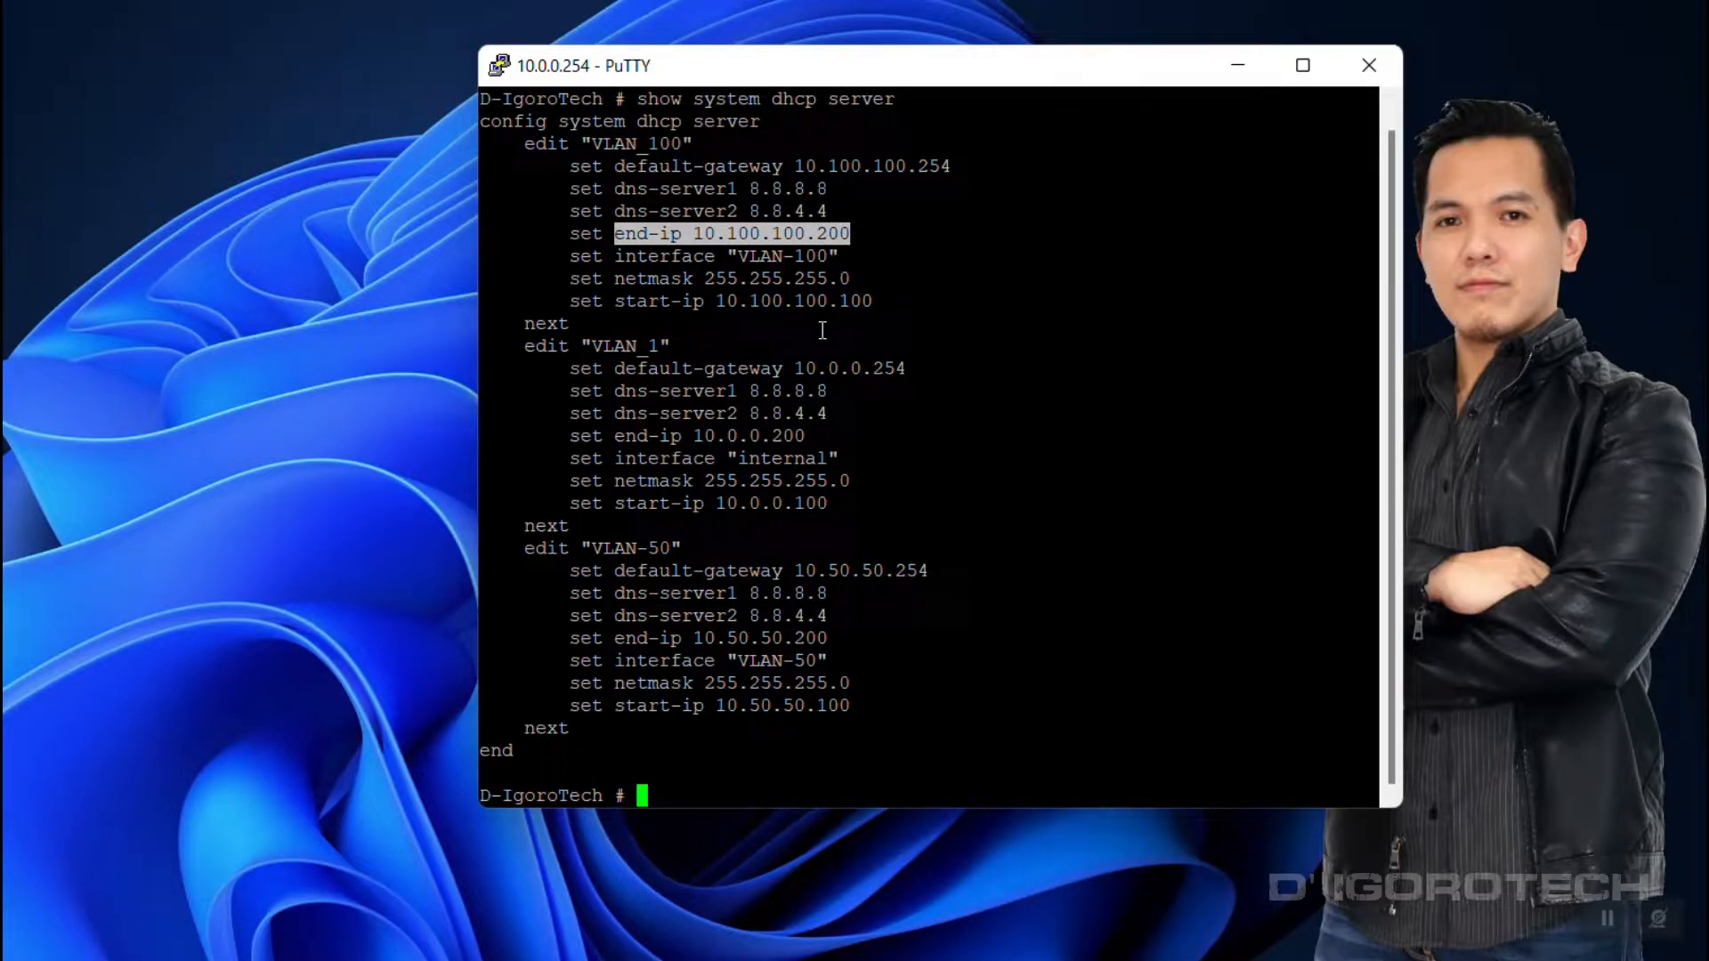
left_click(544, 915)
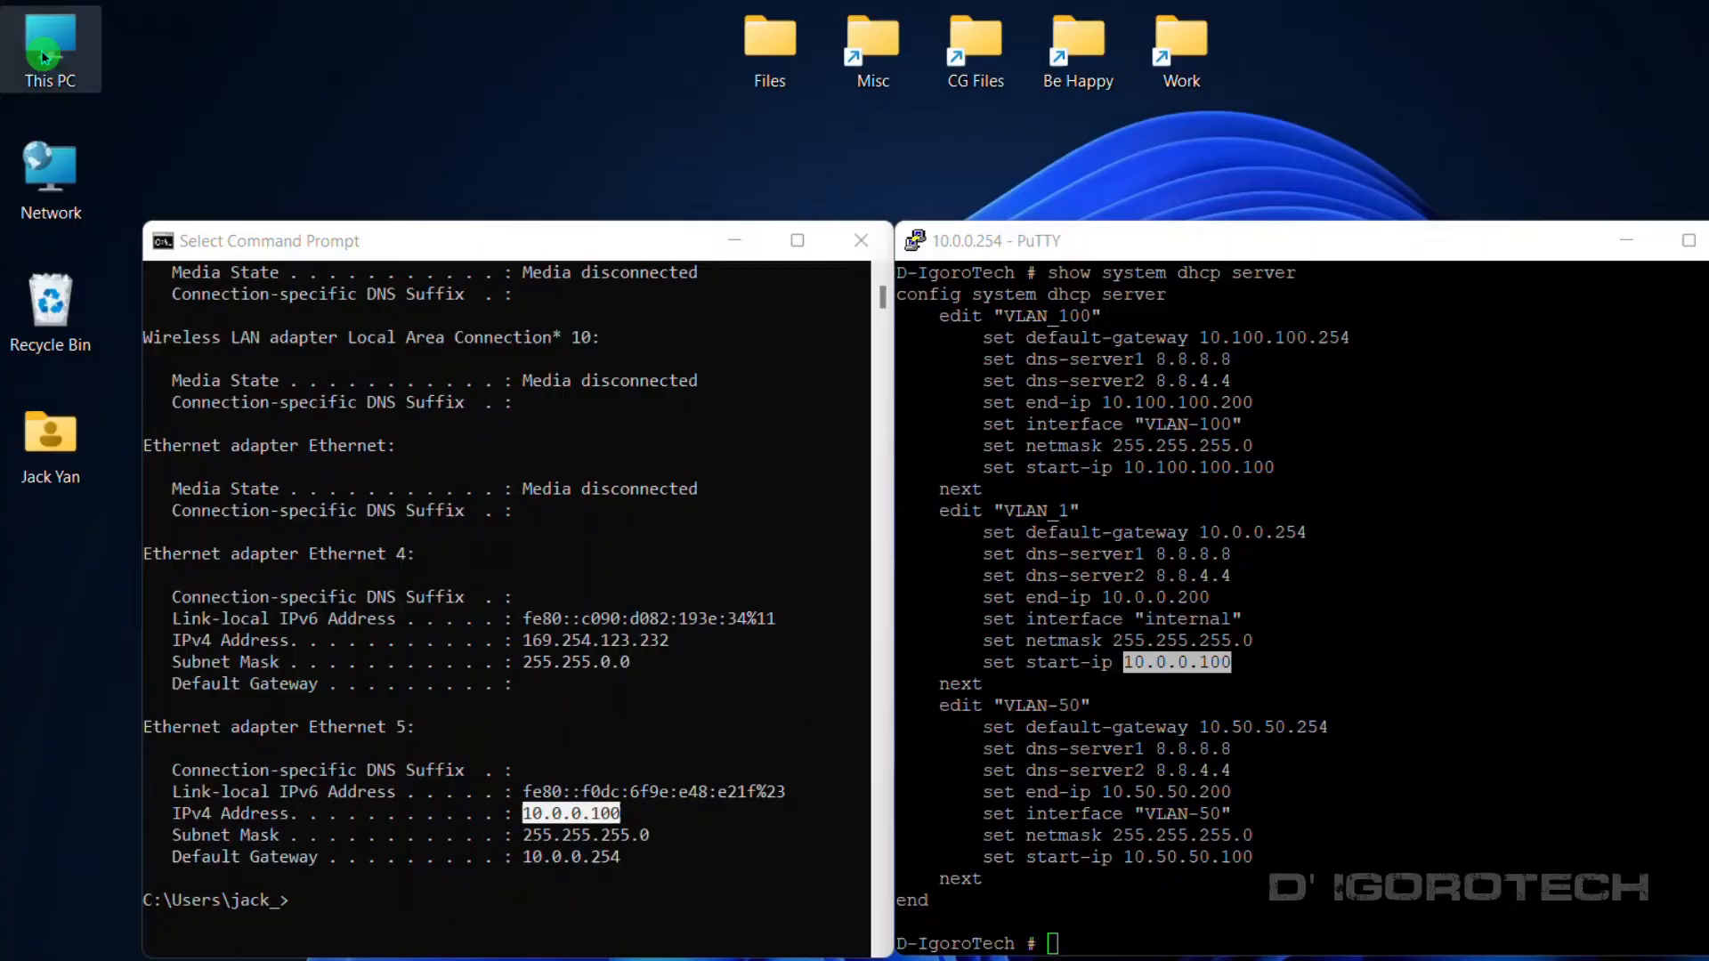
Open Computer Management from This PC and select the D-Link adapter under Network adapters.
right_click(45, 45)
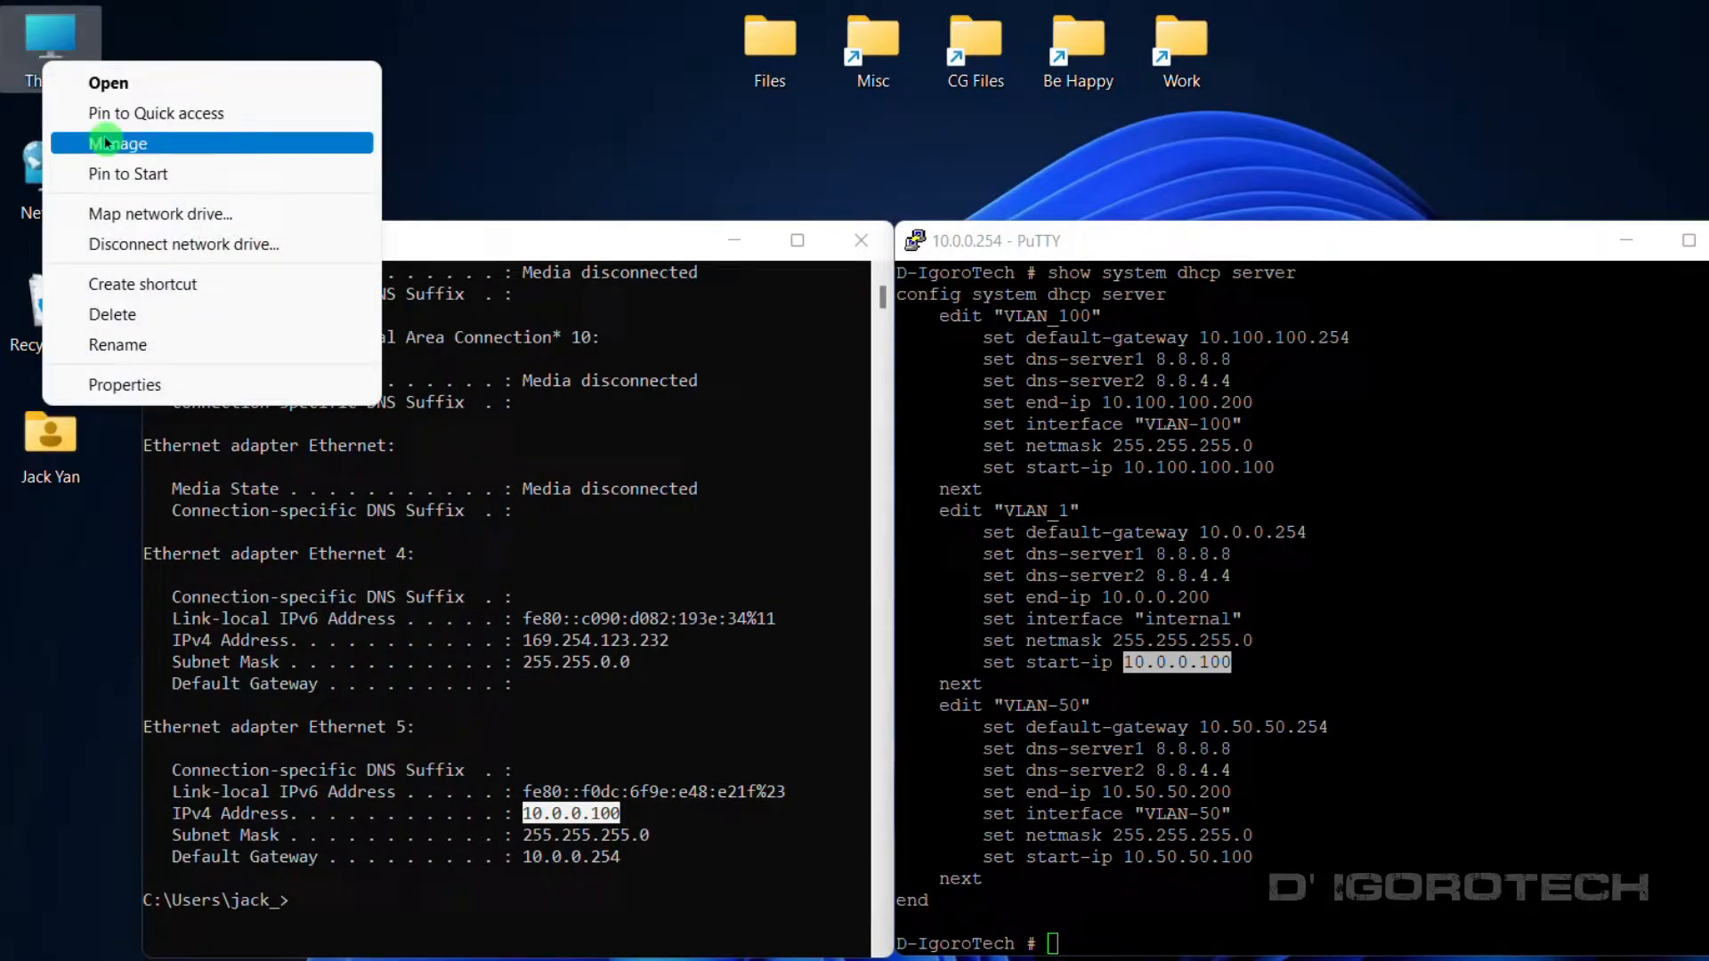
left_click(107, 144)
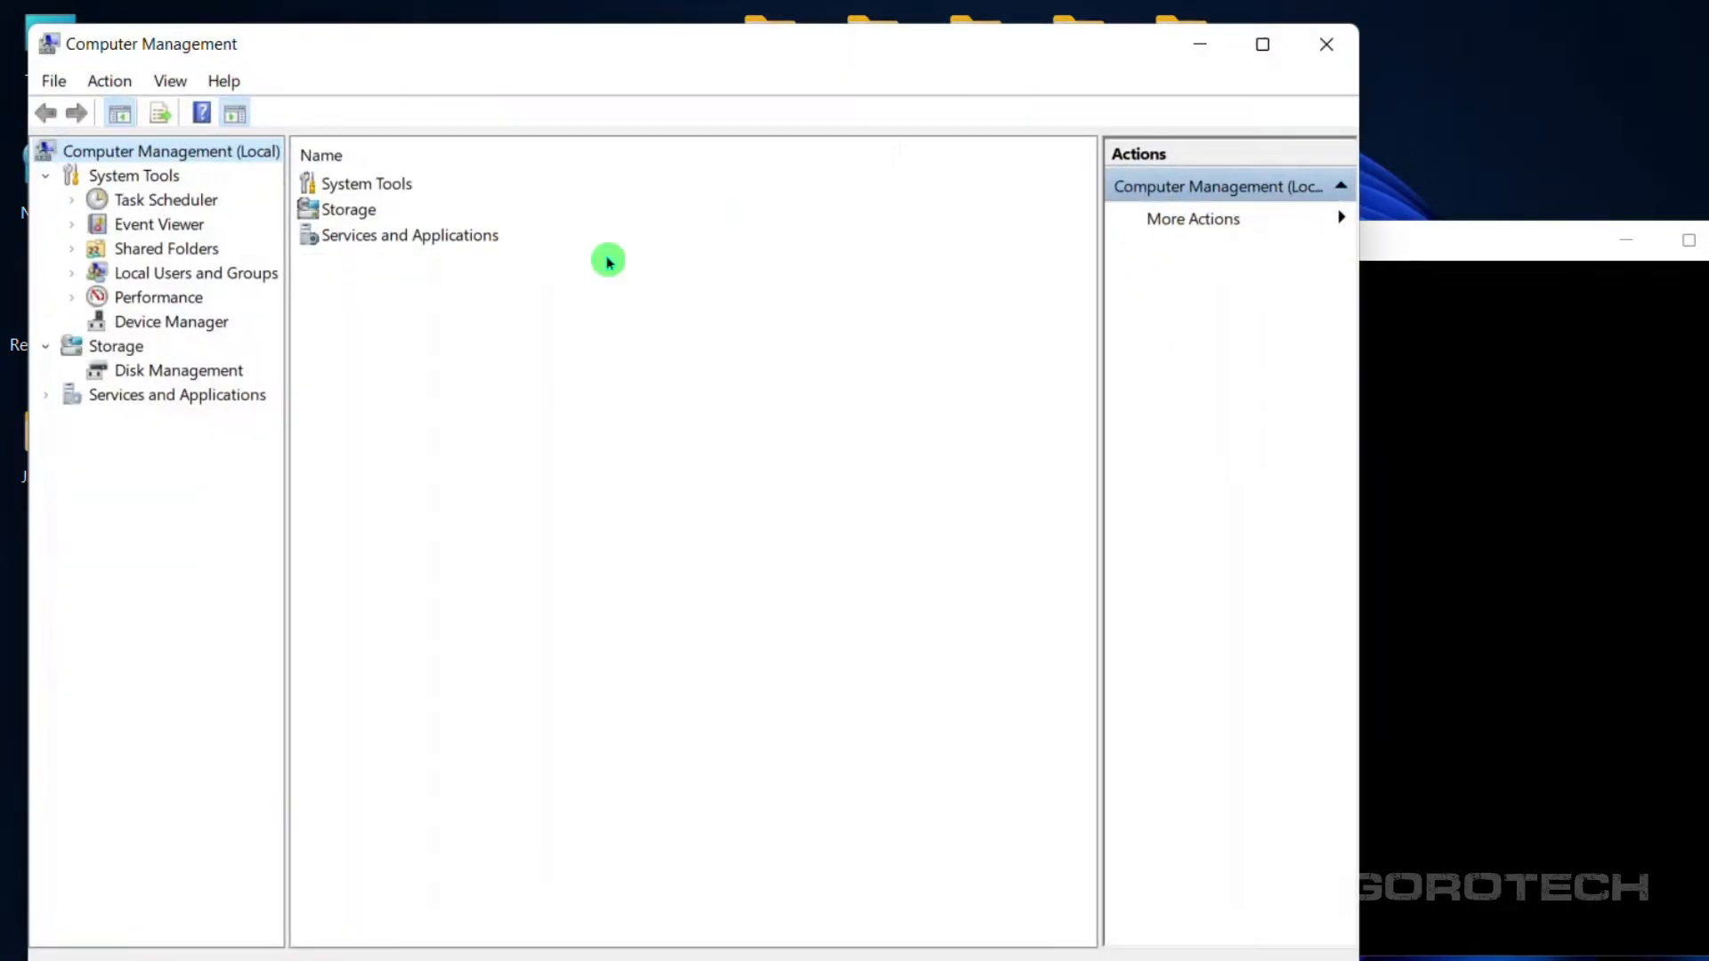
left_click(171, 321)
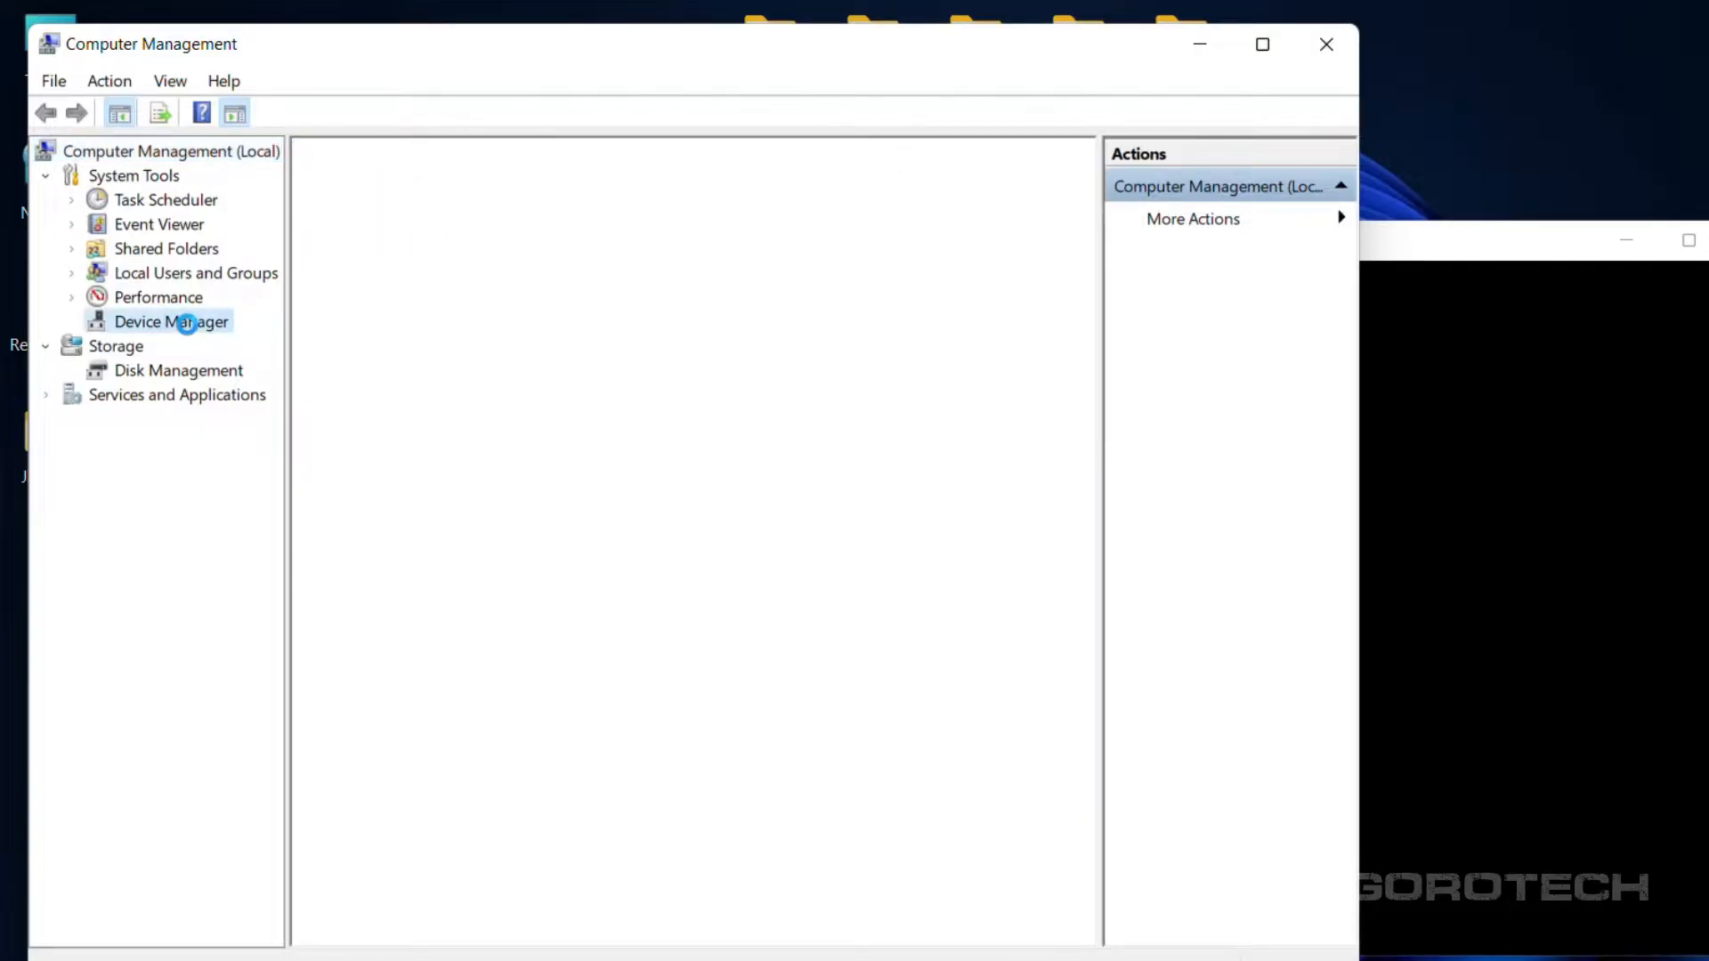
left_click(171, 321)
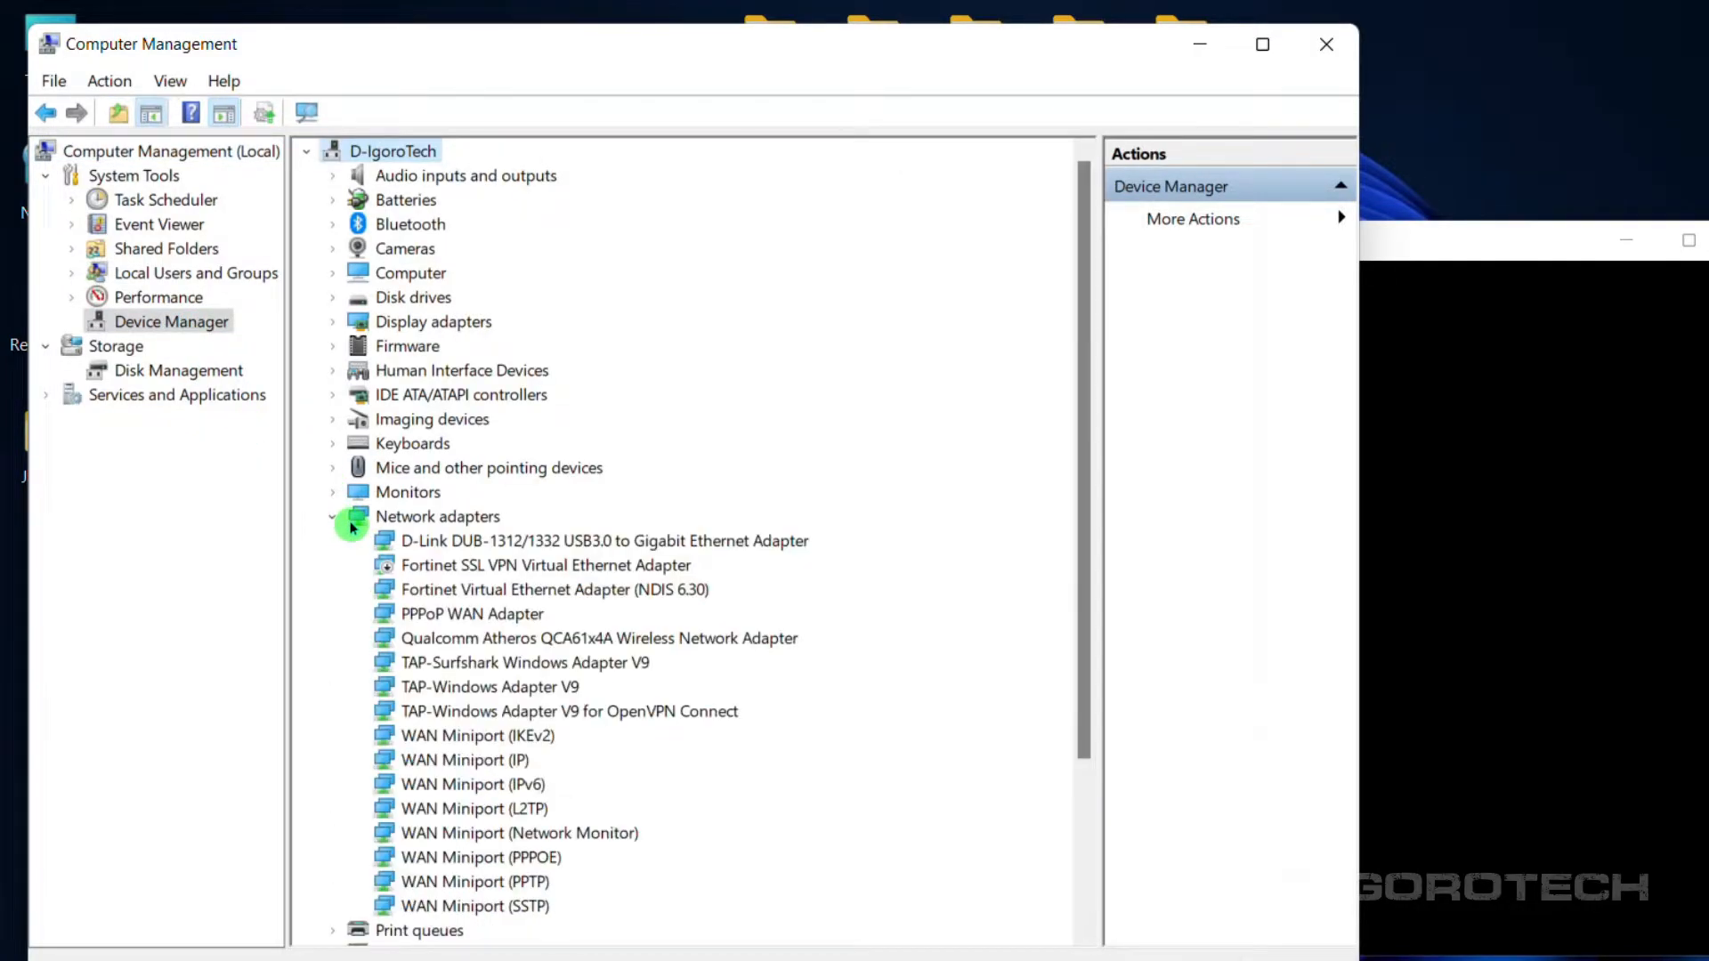
left_click(438, 516)
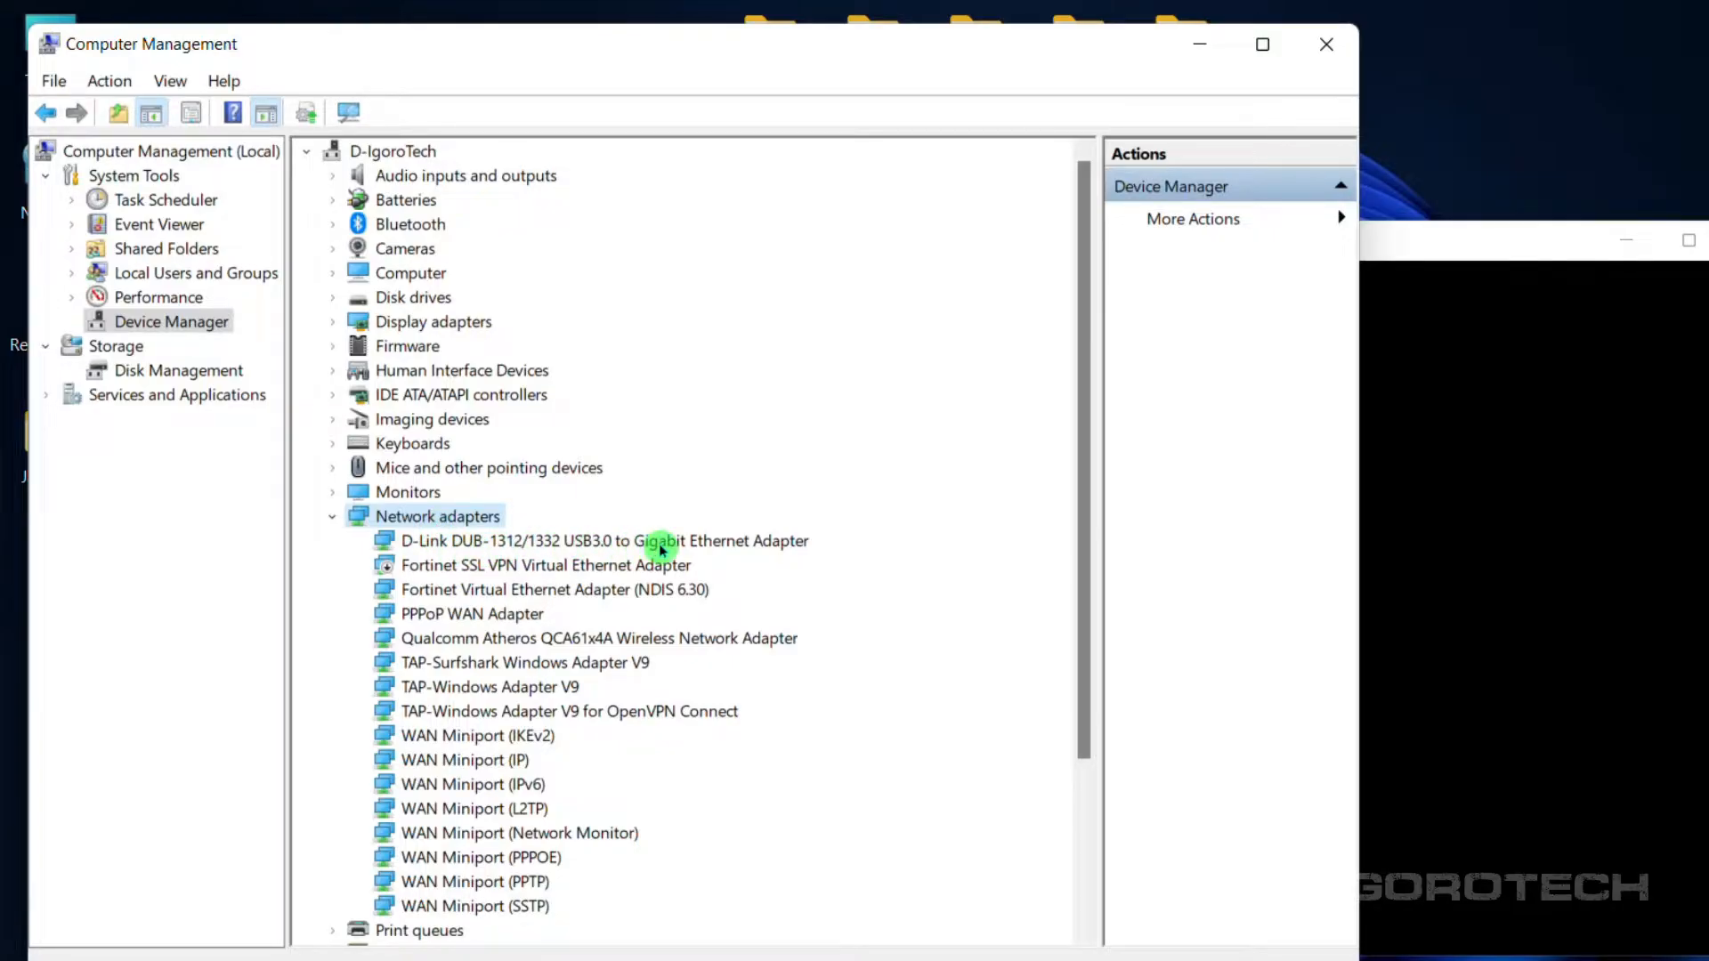
left_click(626, 541)
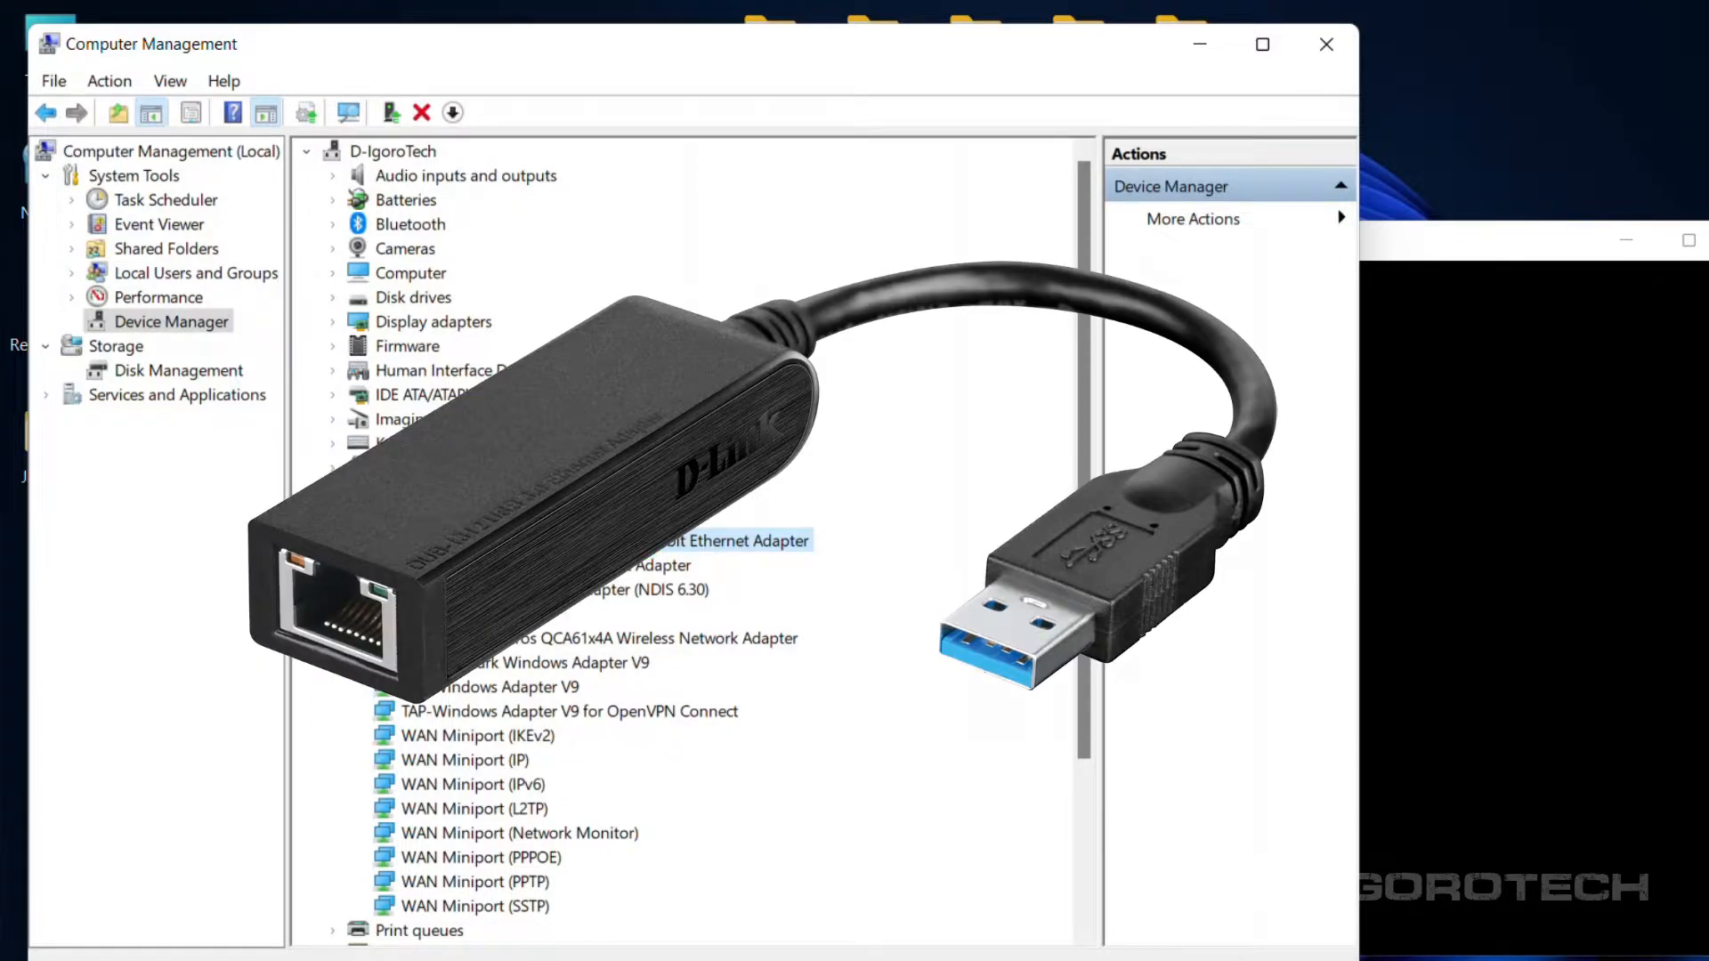
Open the D-Link adapter's Properties on the Advanced tab.
right_click(458, 541)
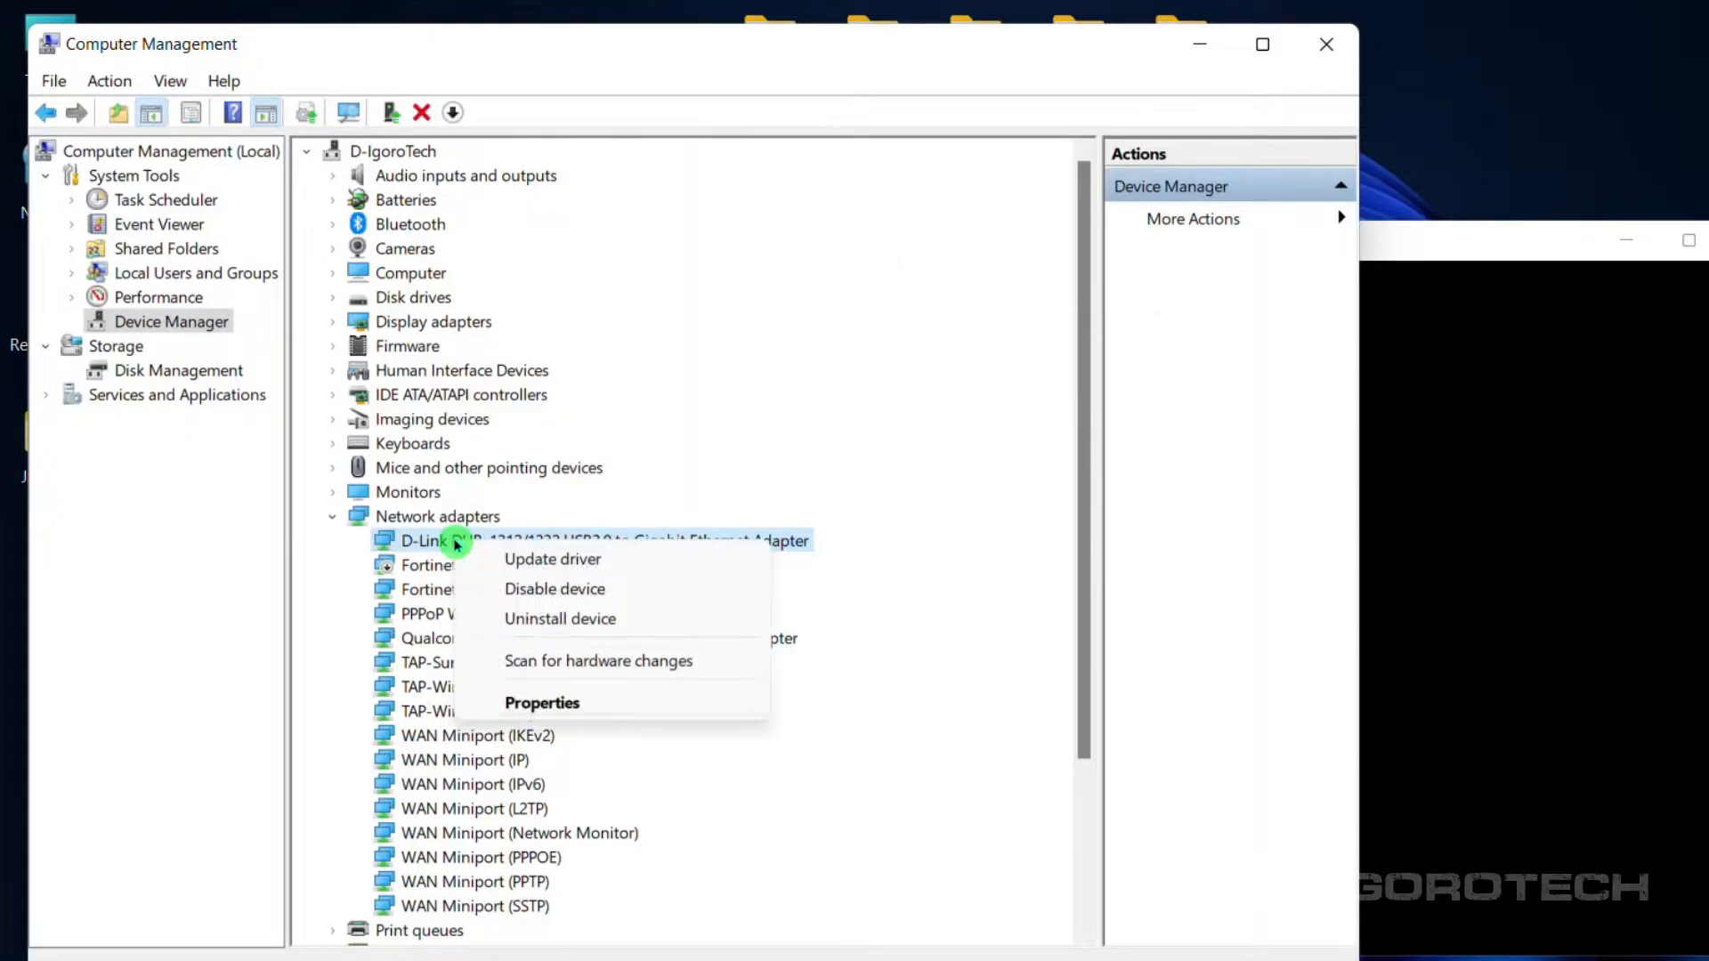
mouse_move(552, 709)
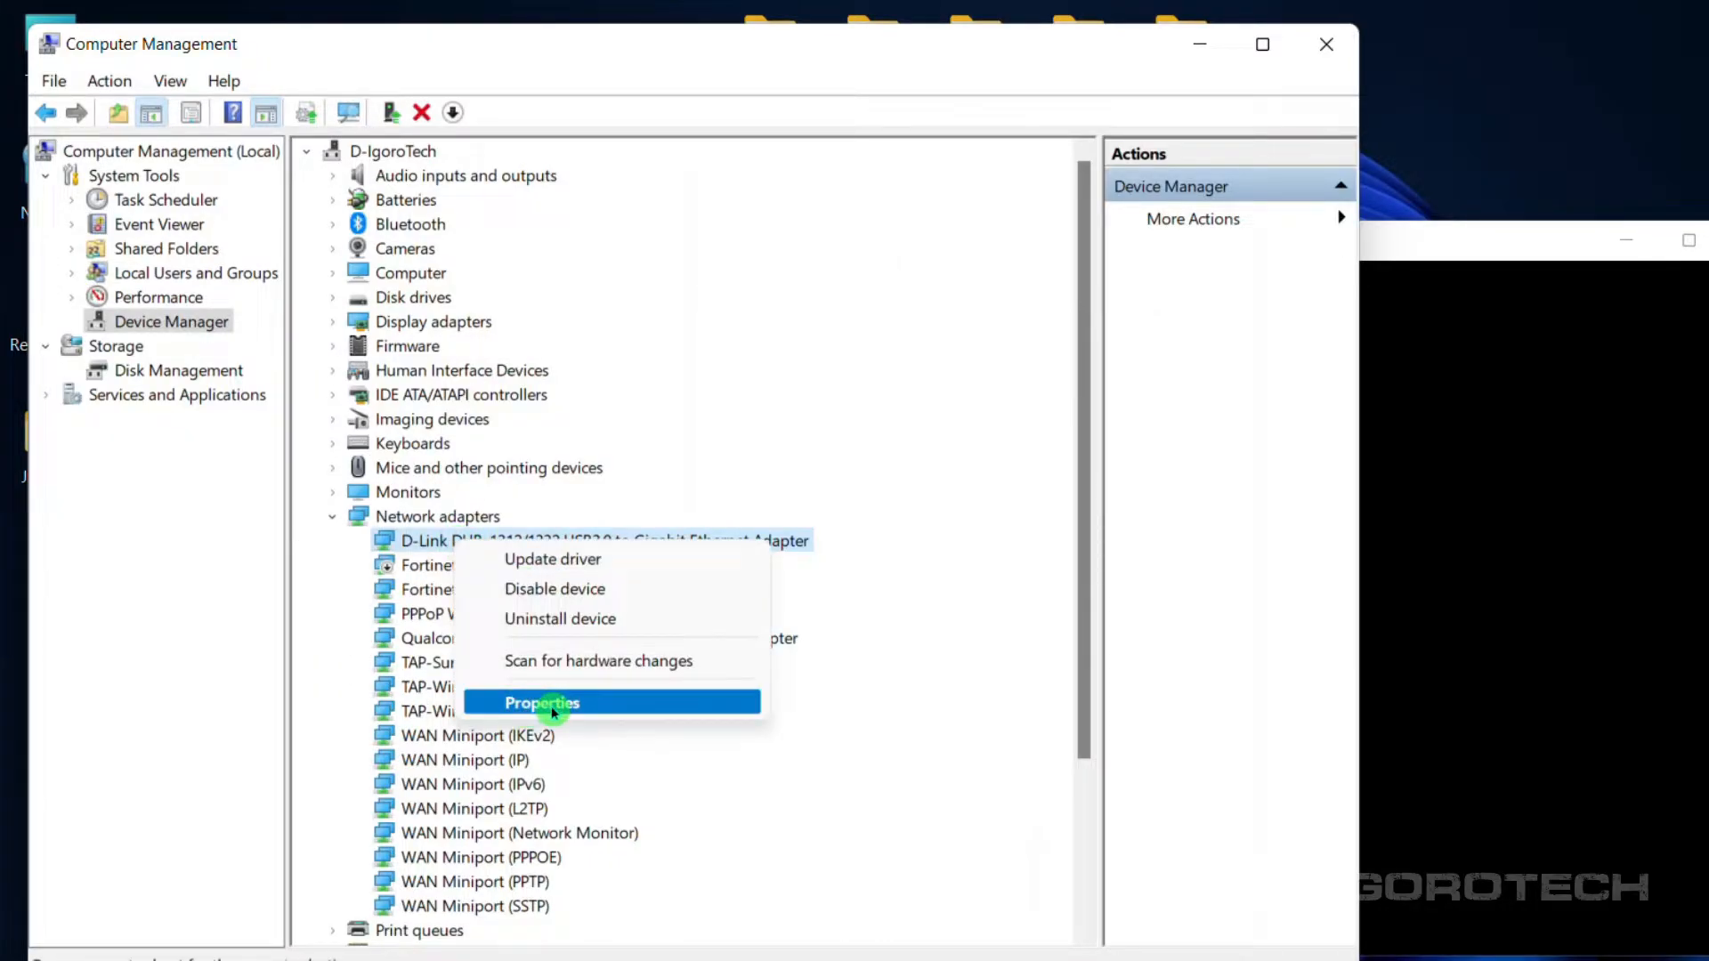
left_click(542, 702)
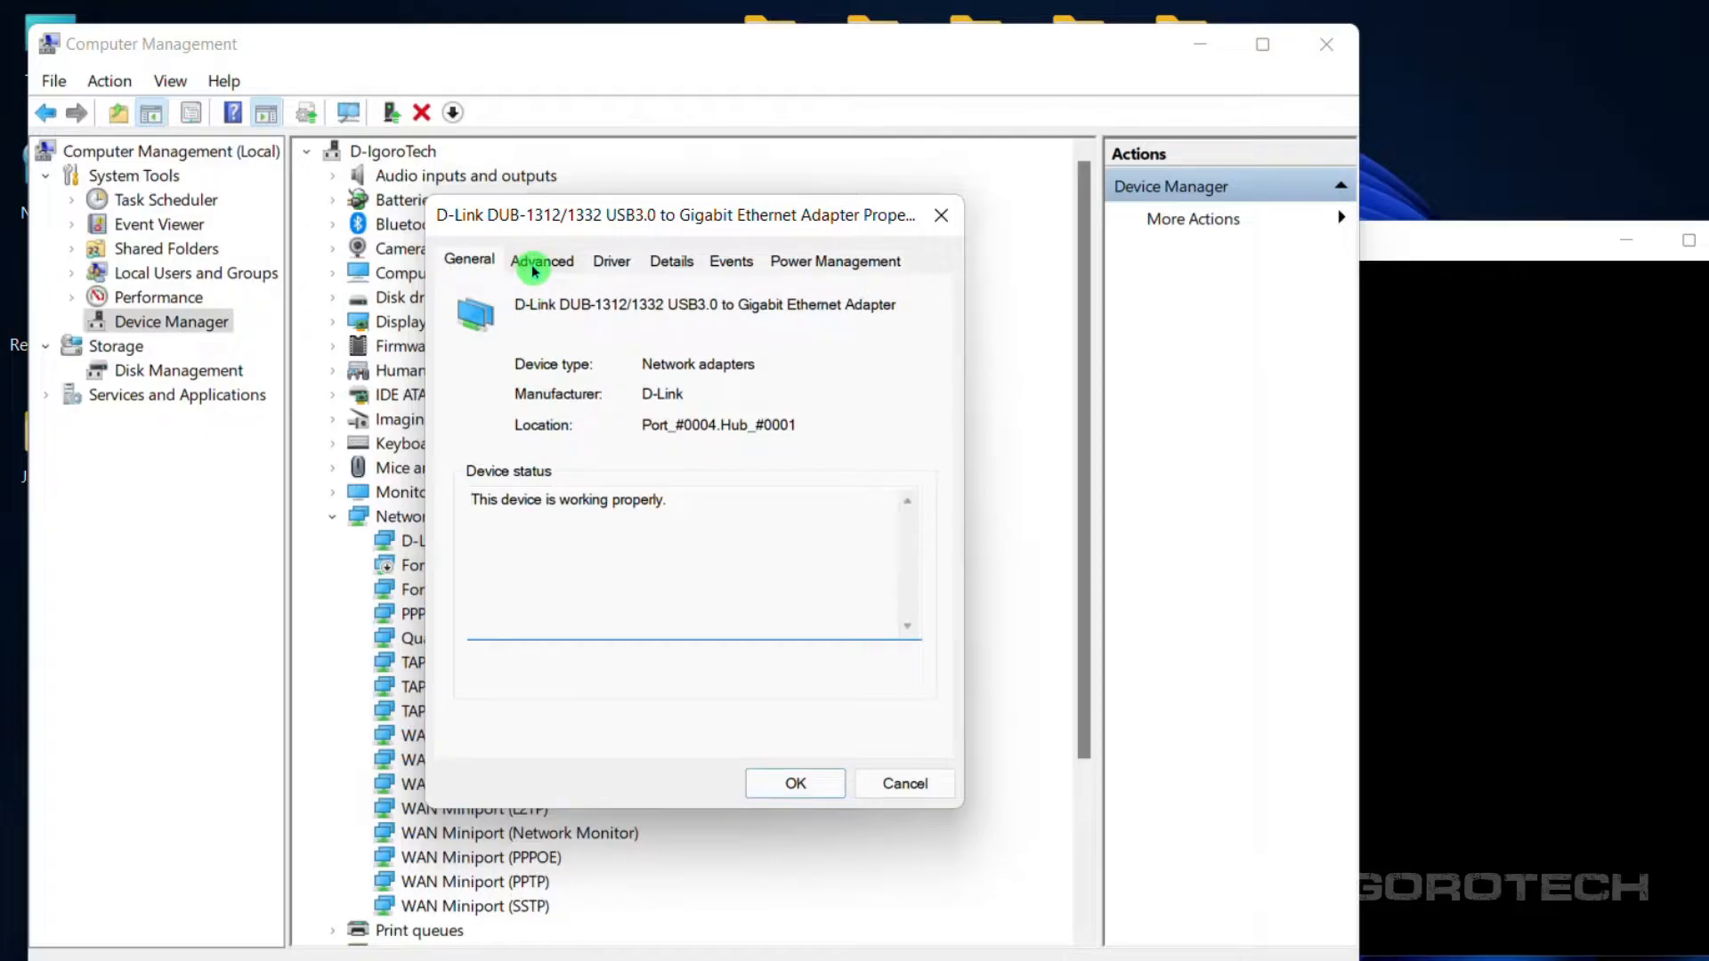
left_click(542, 260)
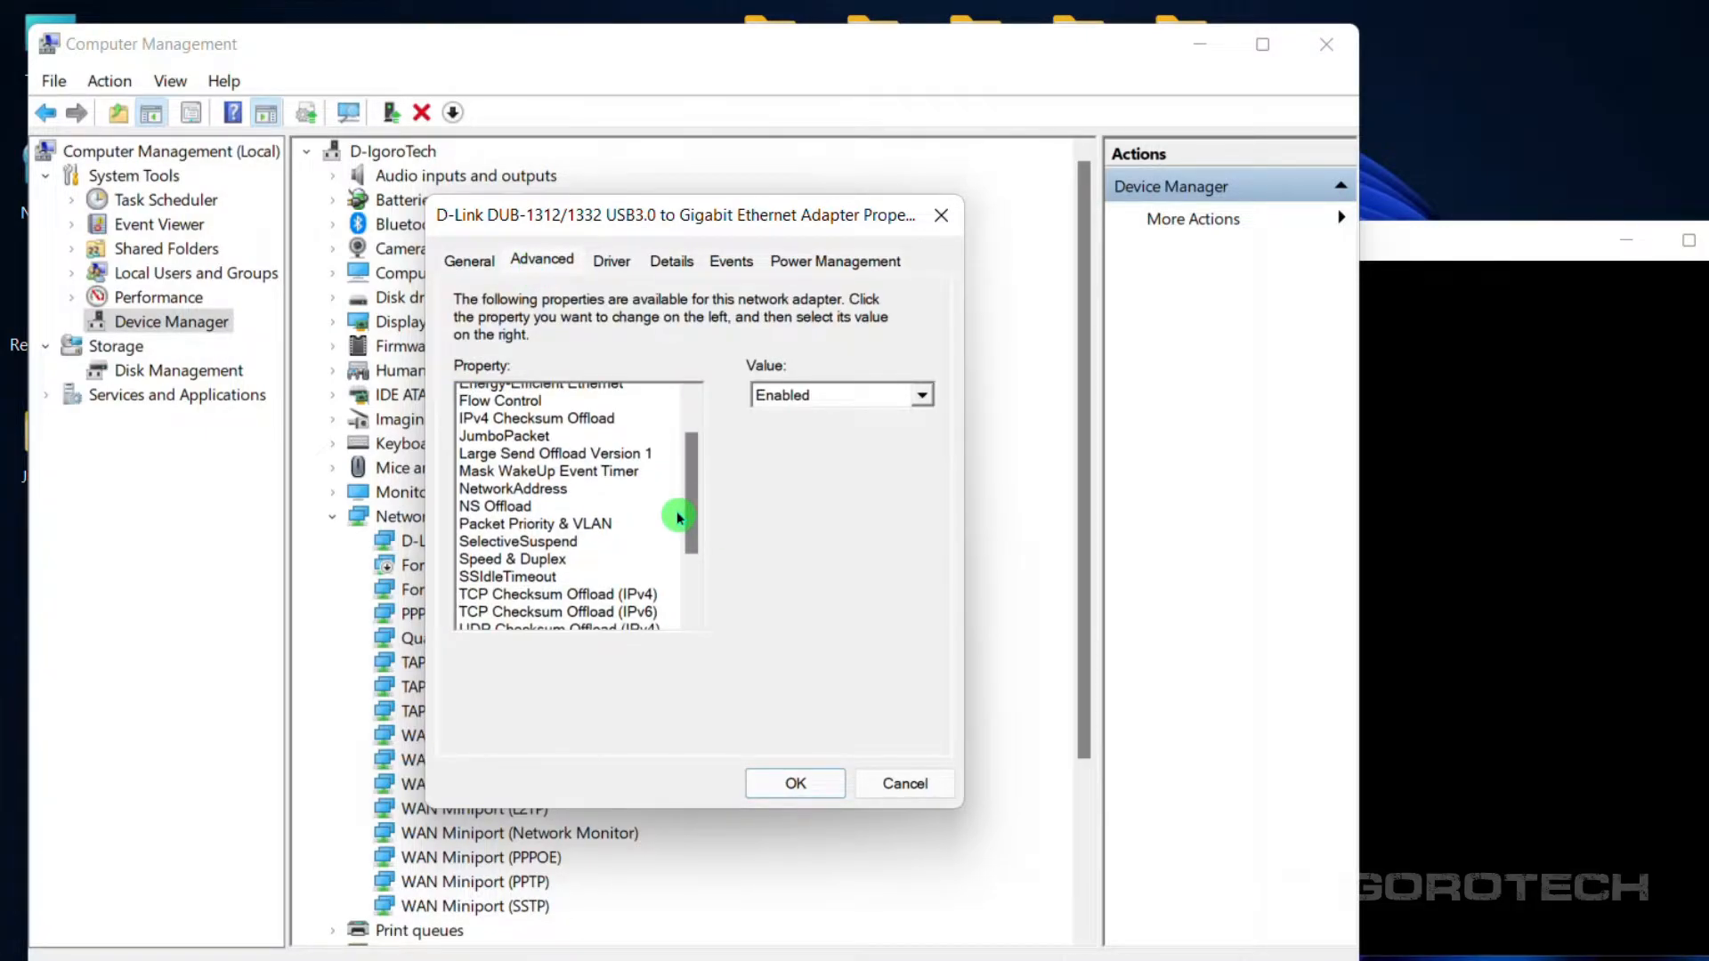
Select the VLAN ID property, enter 50, and highlight the VLAN_100 scope name.
scroll("down", 3)
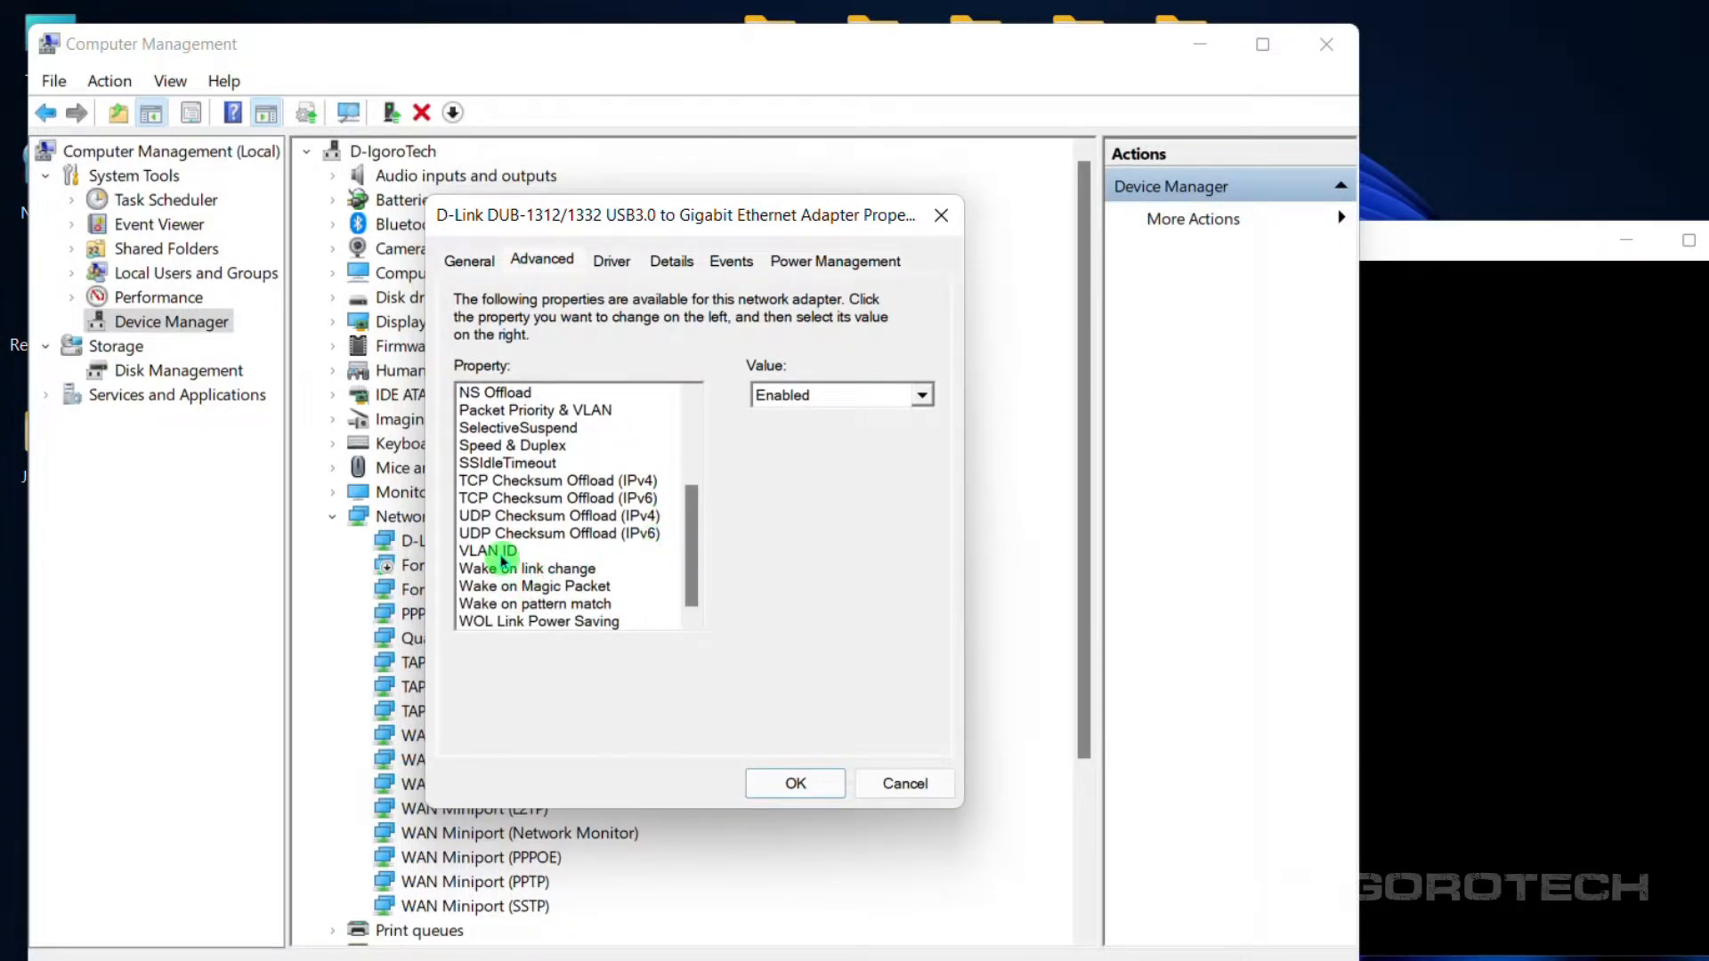
left_click(487, 550)
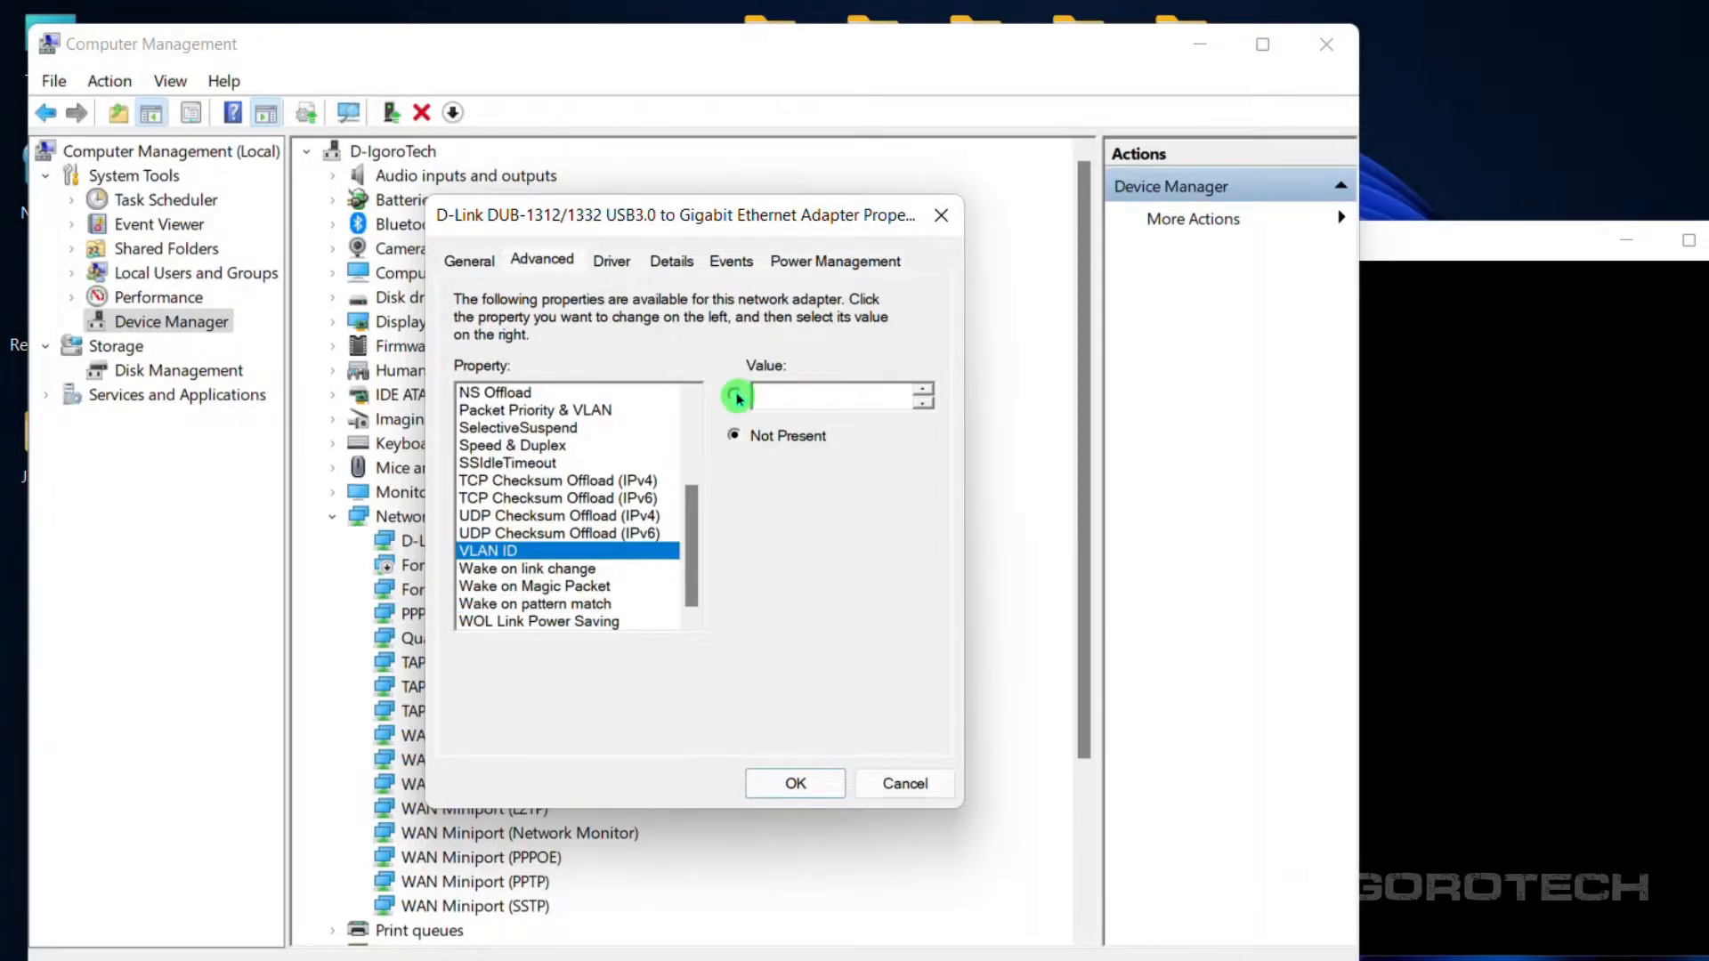
left_click(734, 394)
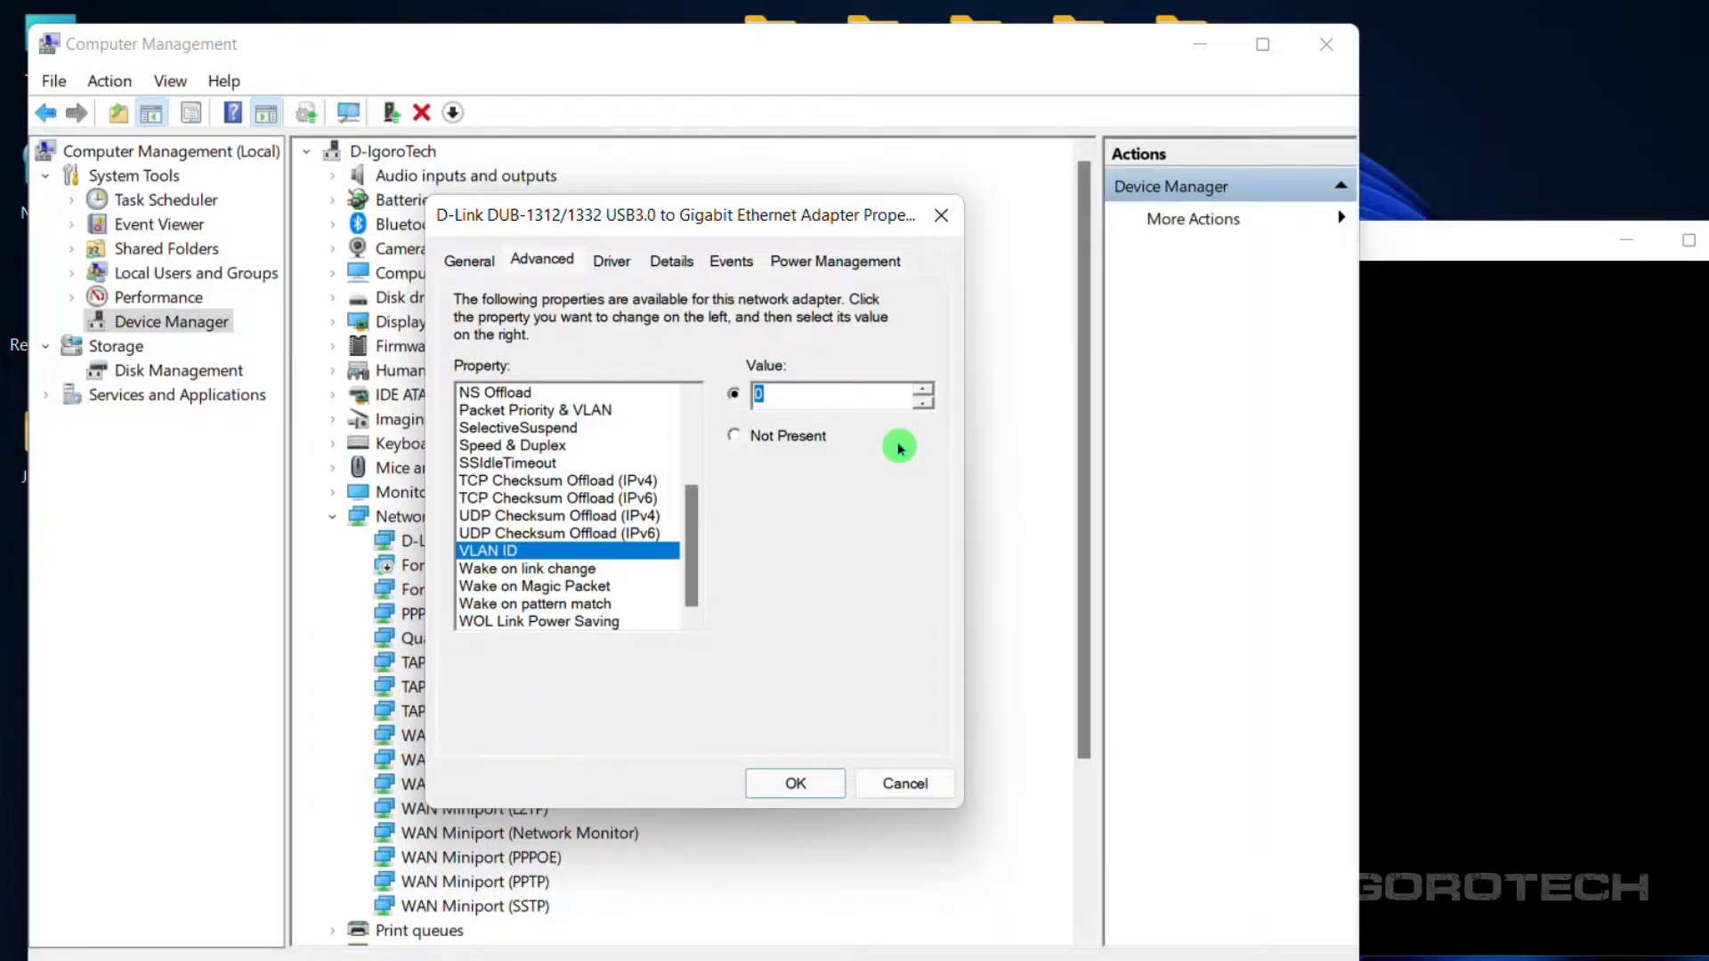
type("50")
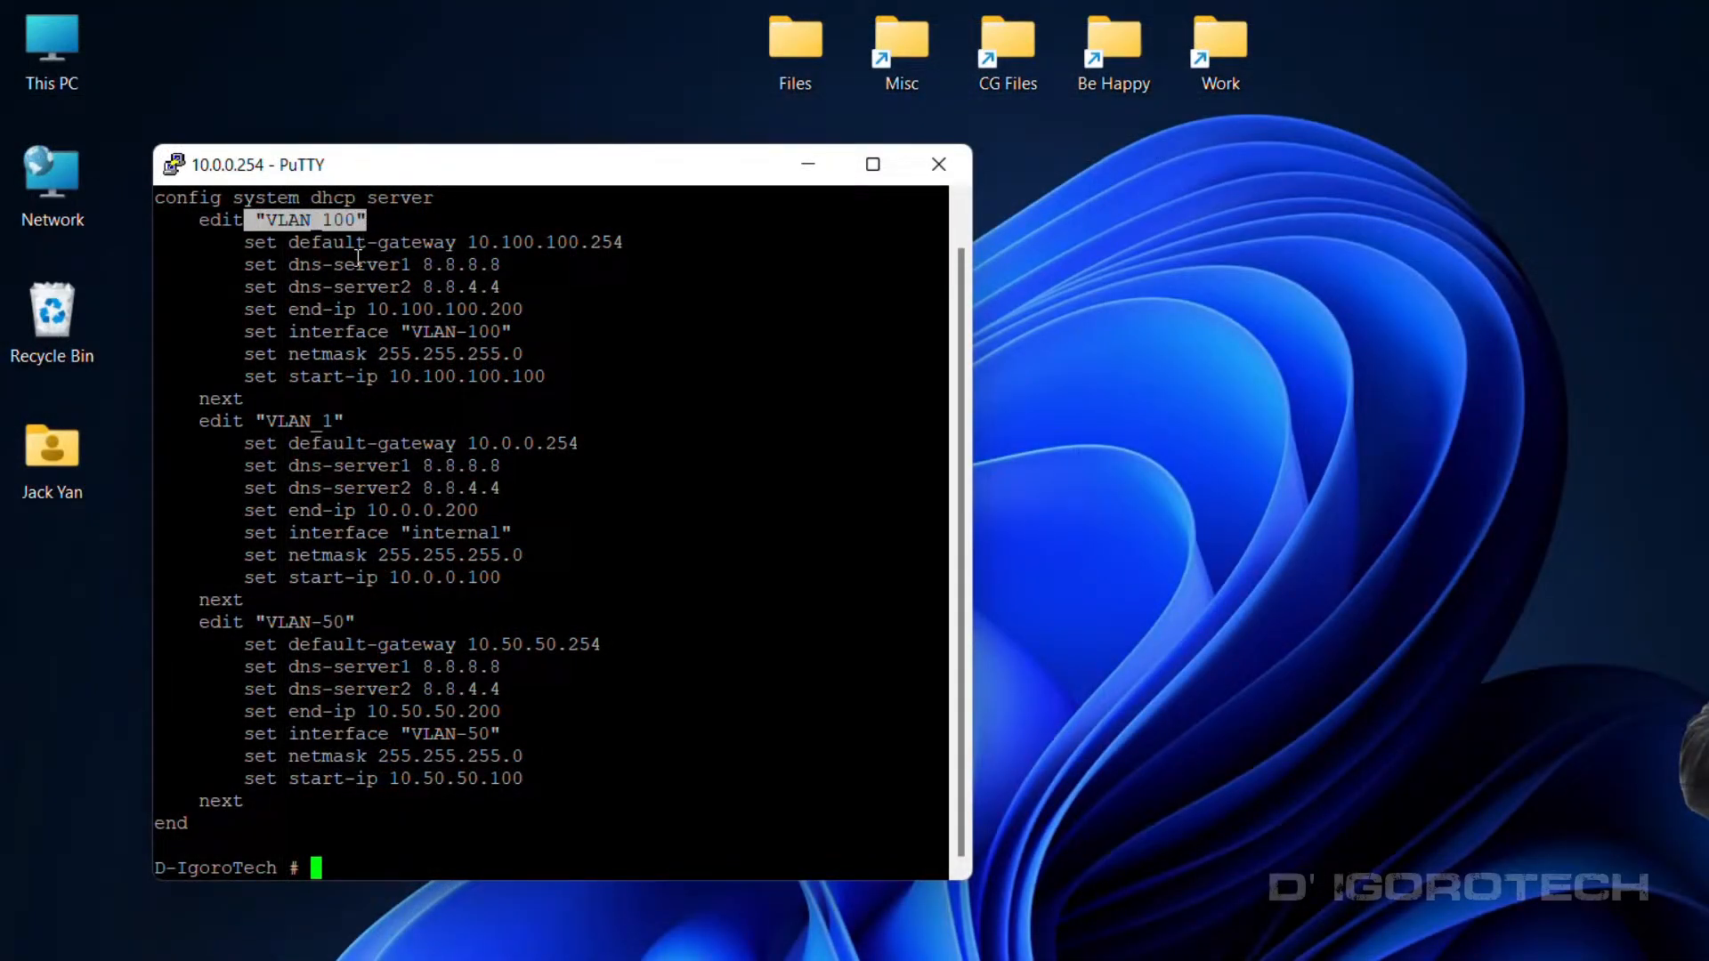
double_click(294, 421)
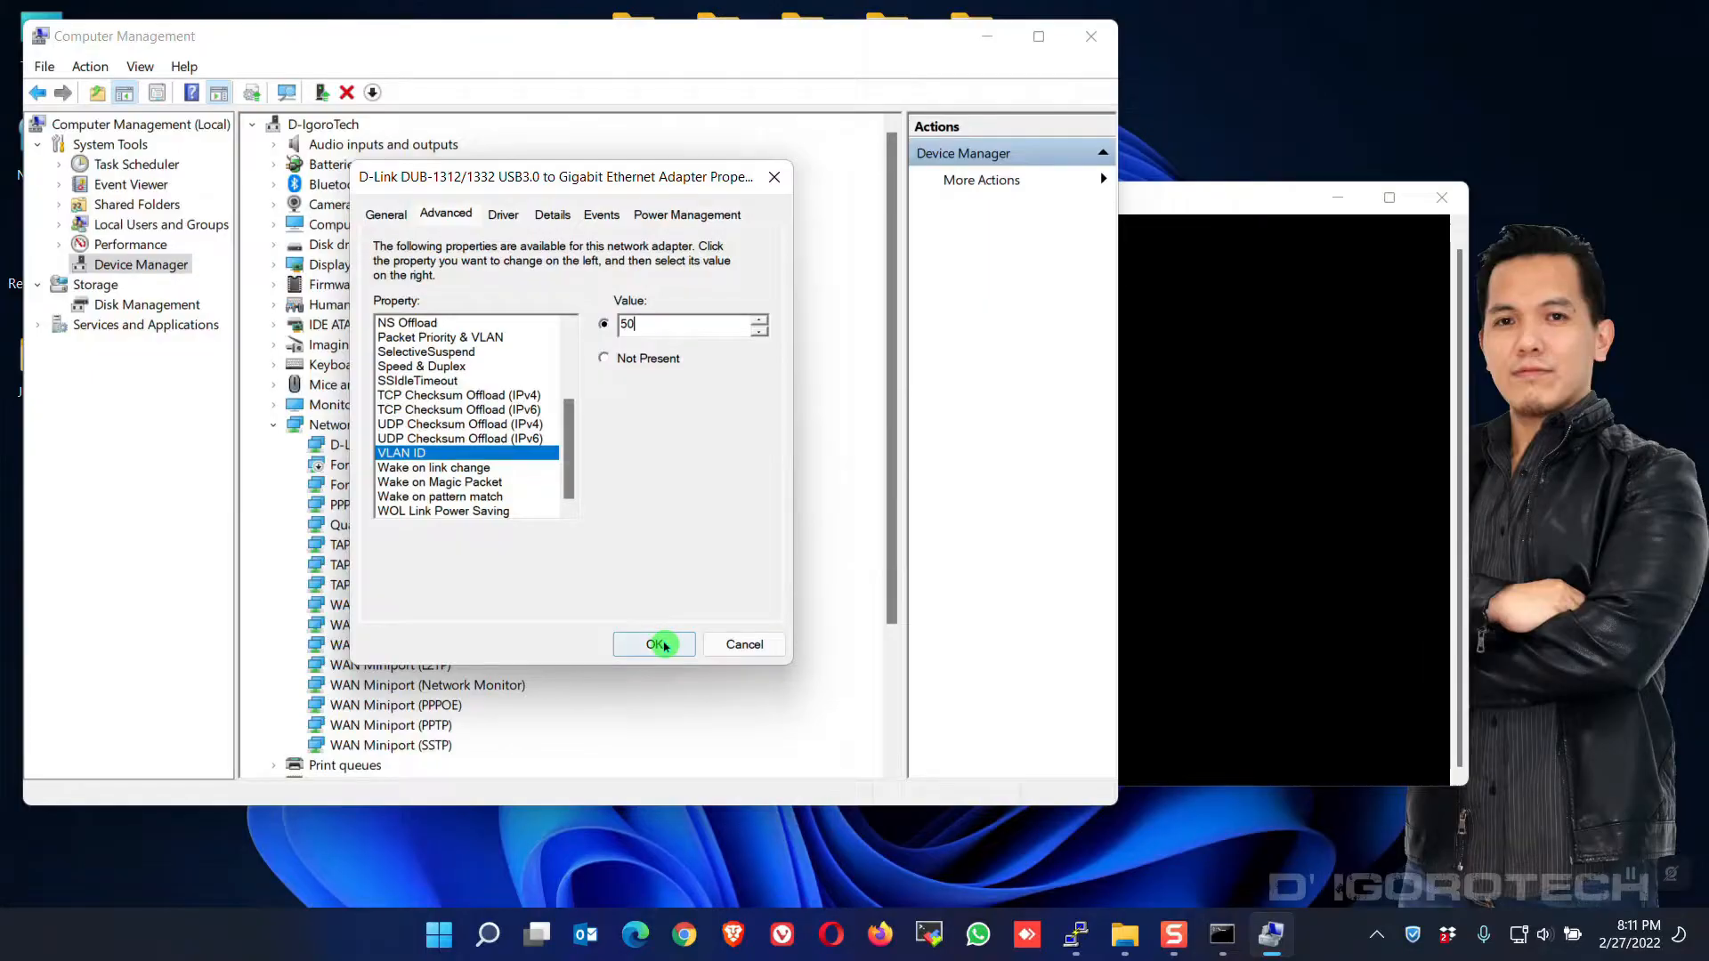
Apply VLAN ID 50 and highlight the VLAN-50 scope to compare with ipconfig.
left_click(654, 644)
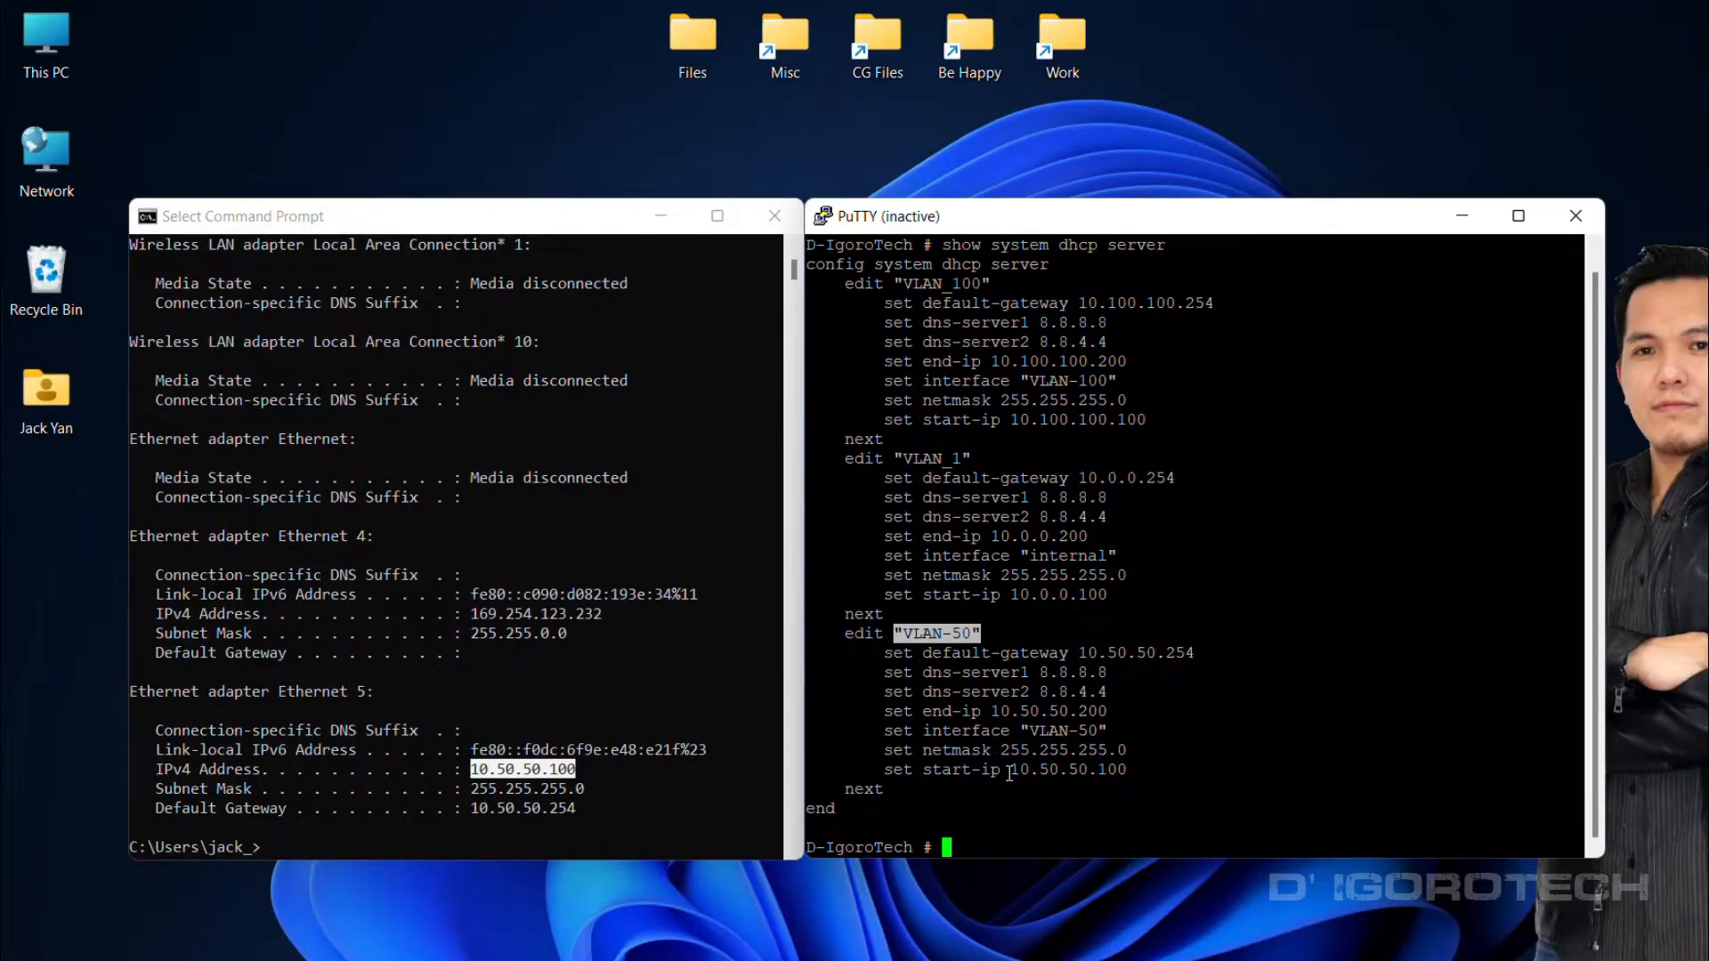
double_click(1062, 770)
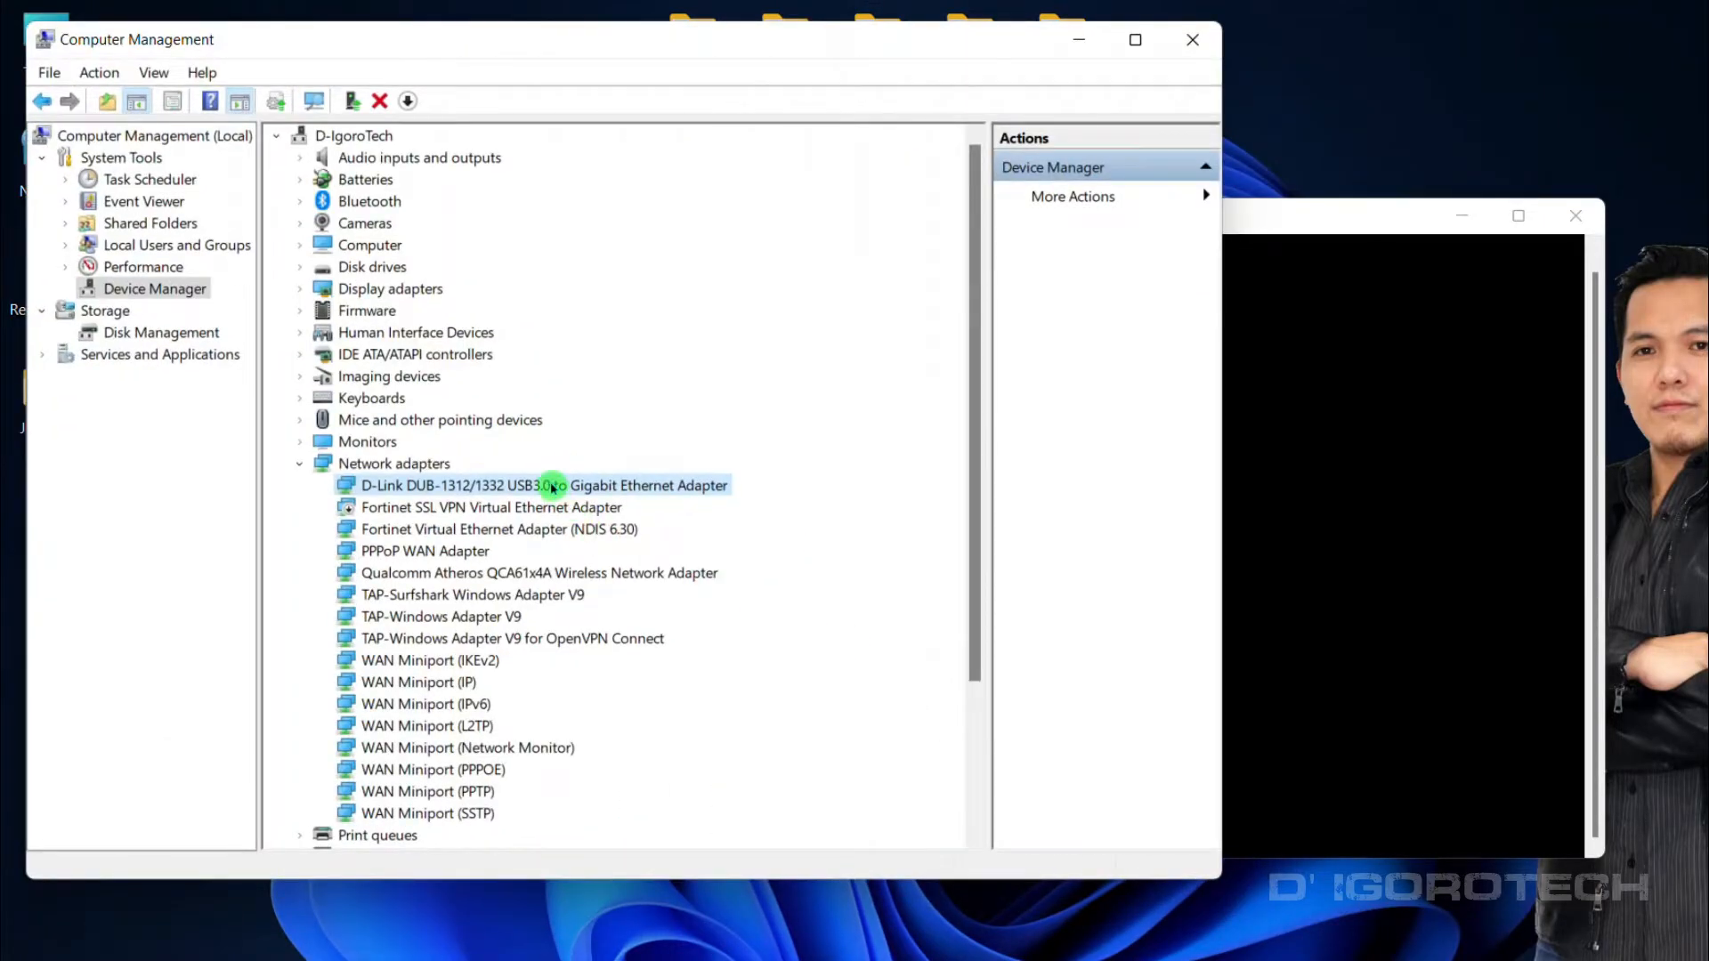
In the D-Link adapter's Advanced properties, enter 100 for VLAN ID and apply it.
right_click(549, 485)
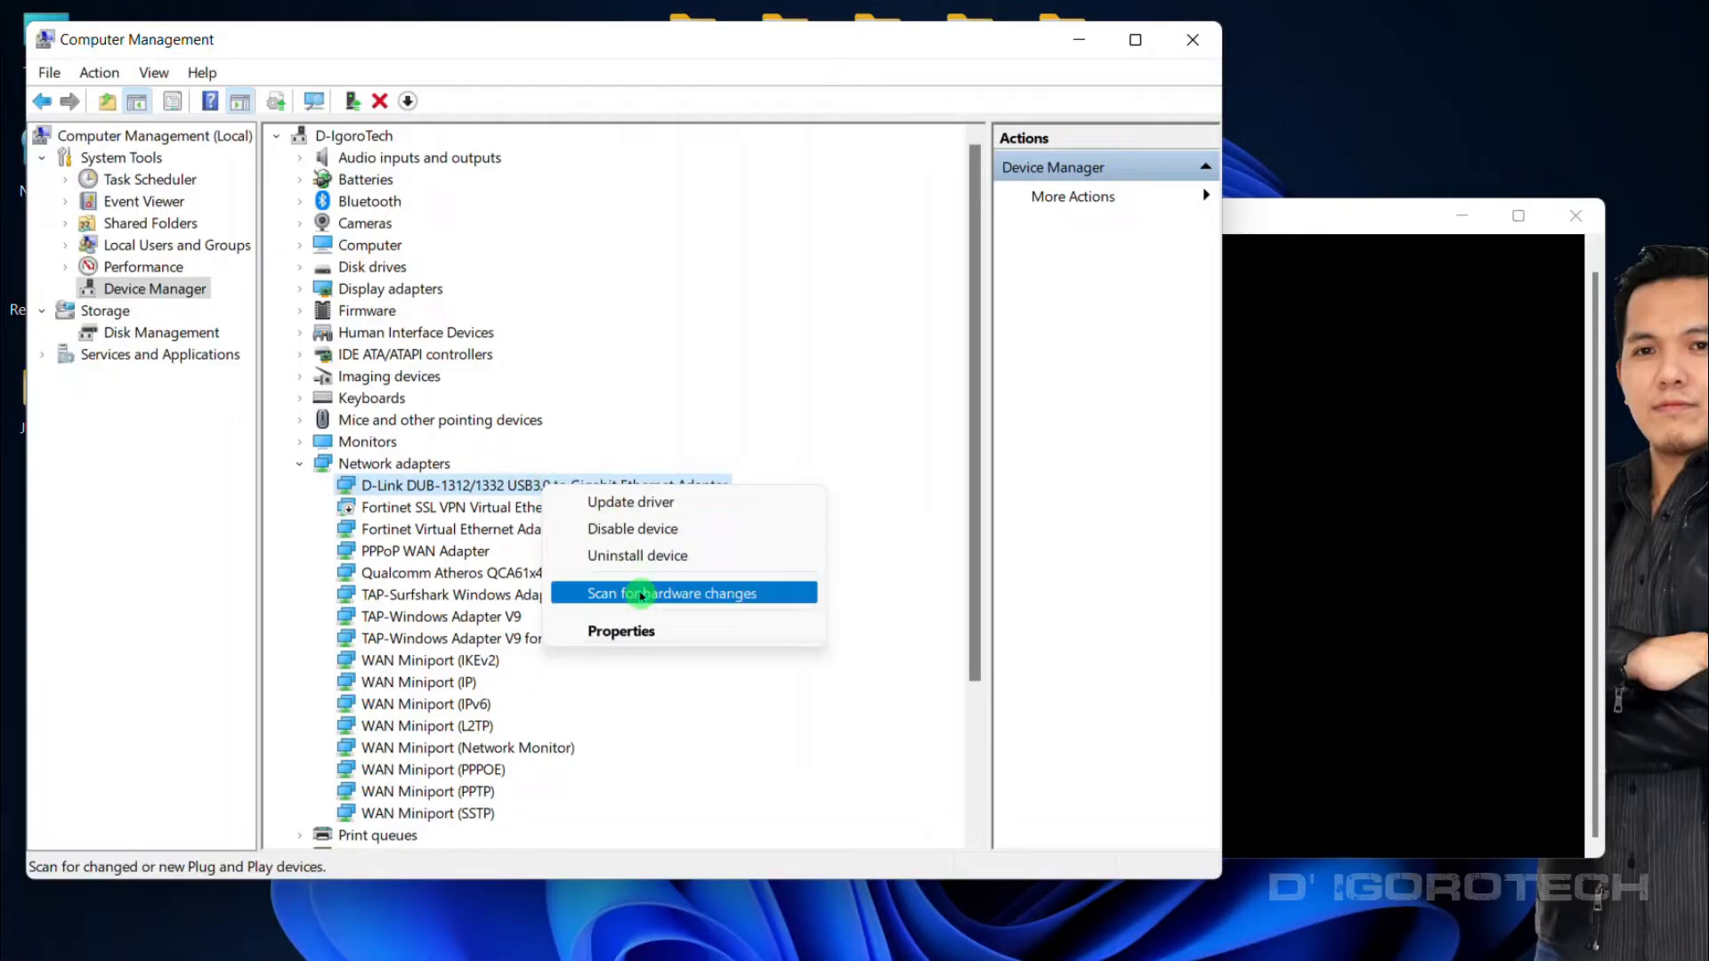
left_click(621, 631)
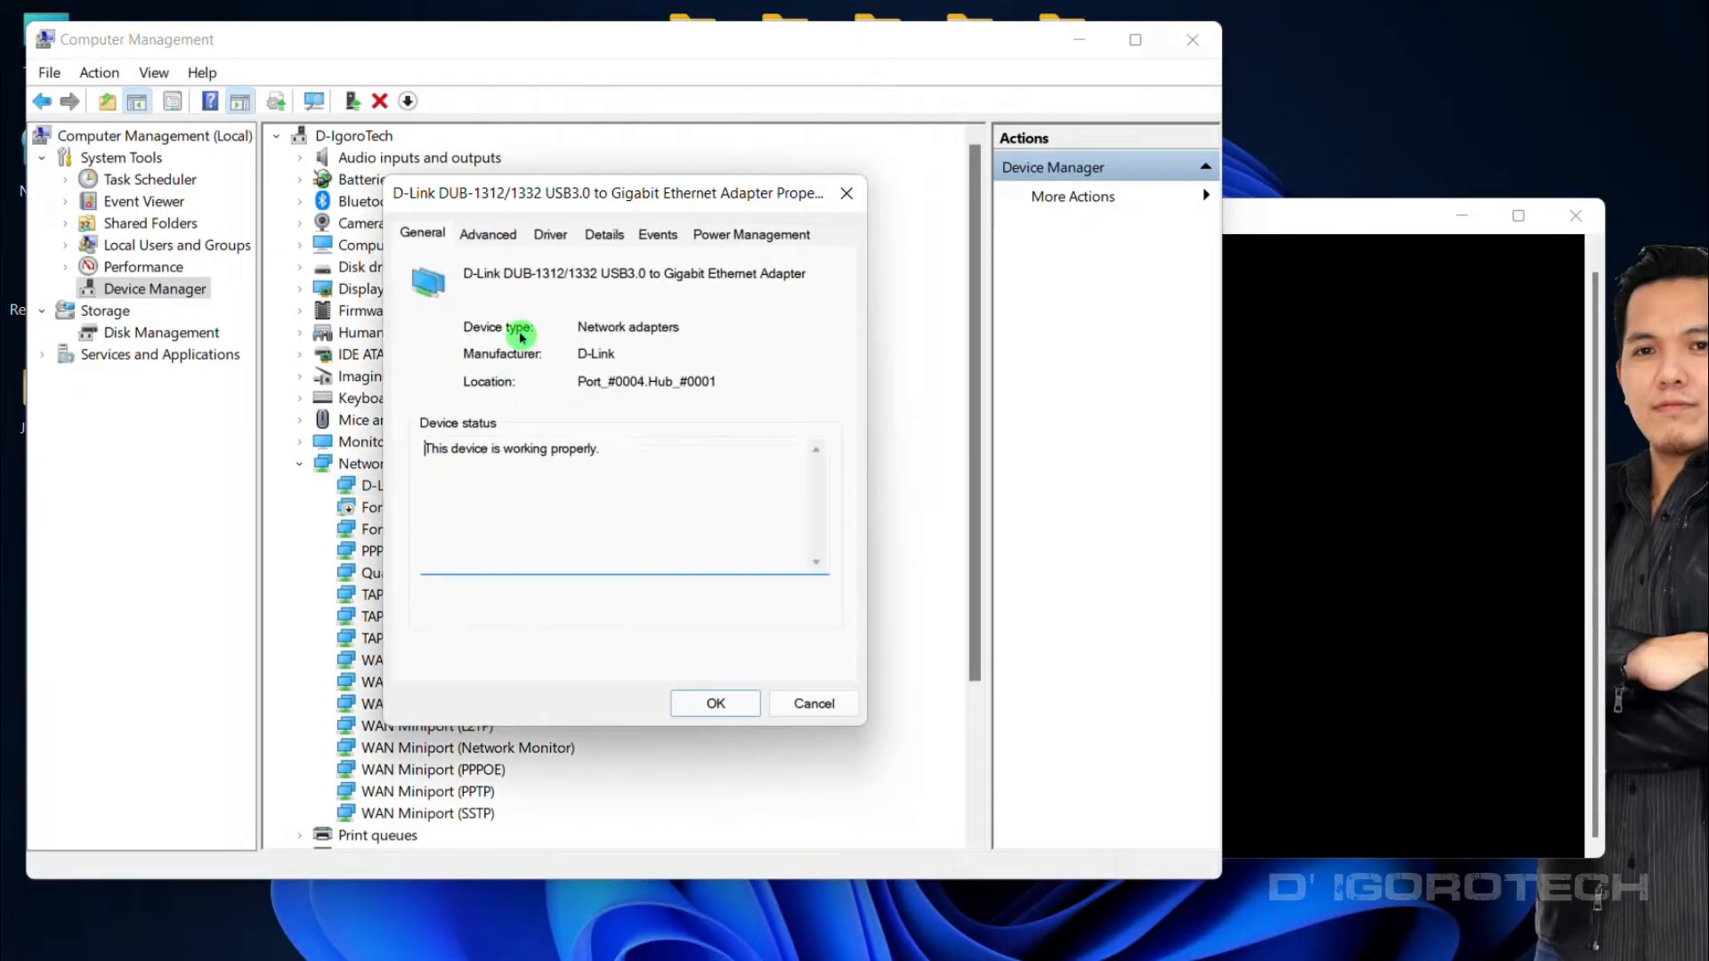
left_click(487, 234)
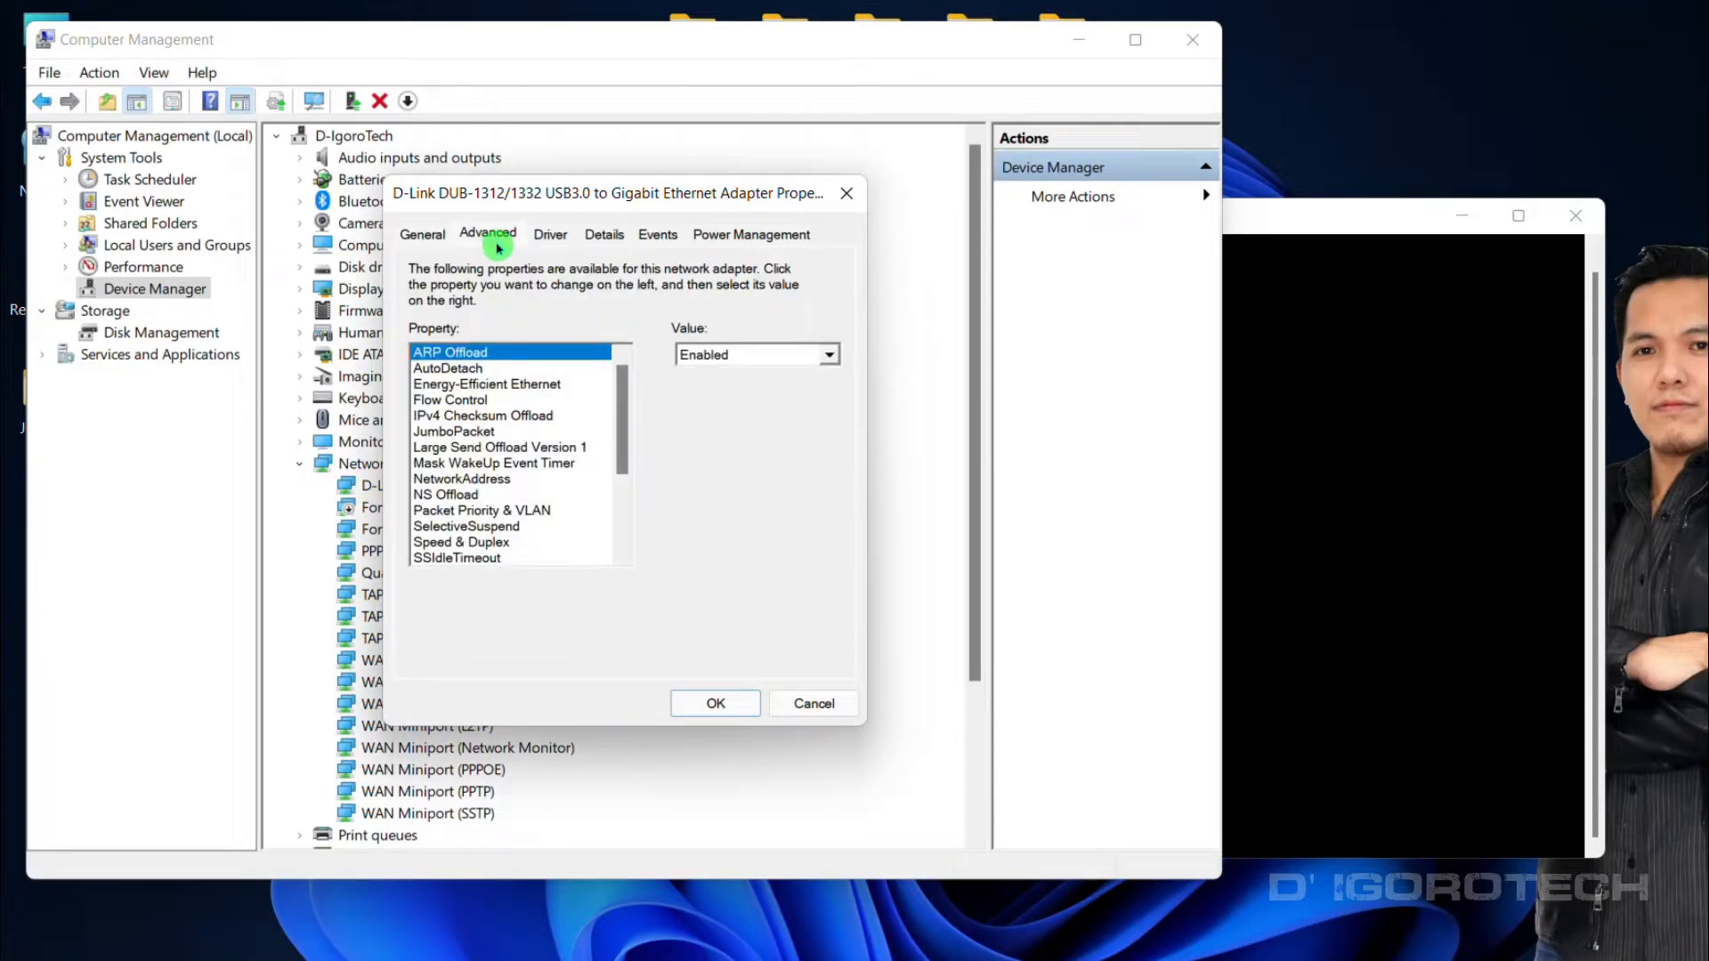
left_click(458, 542)
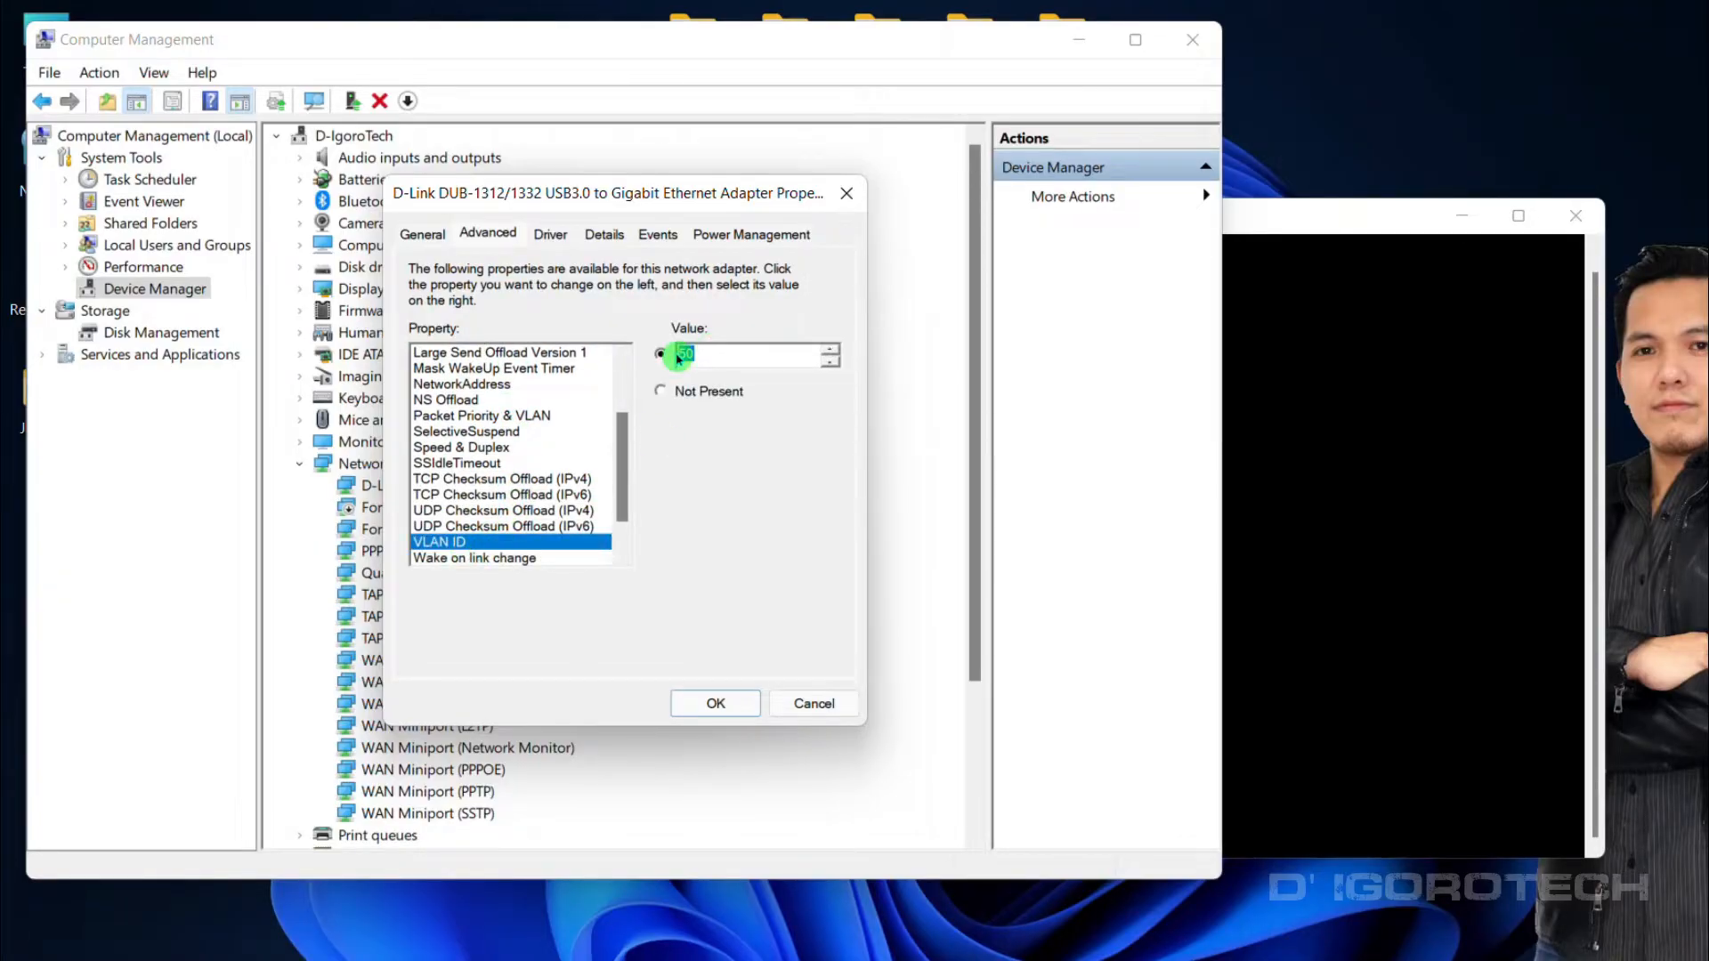
type("100")
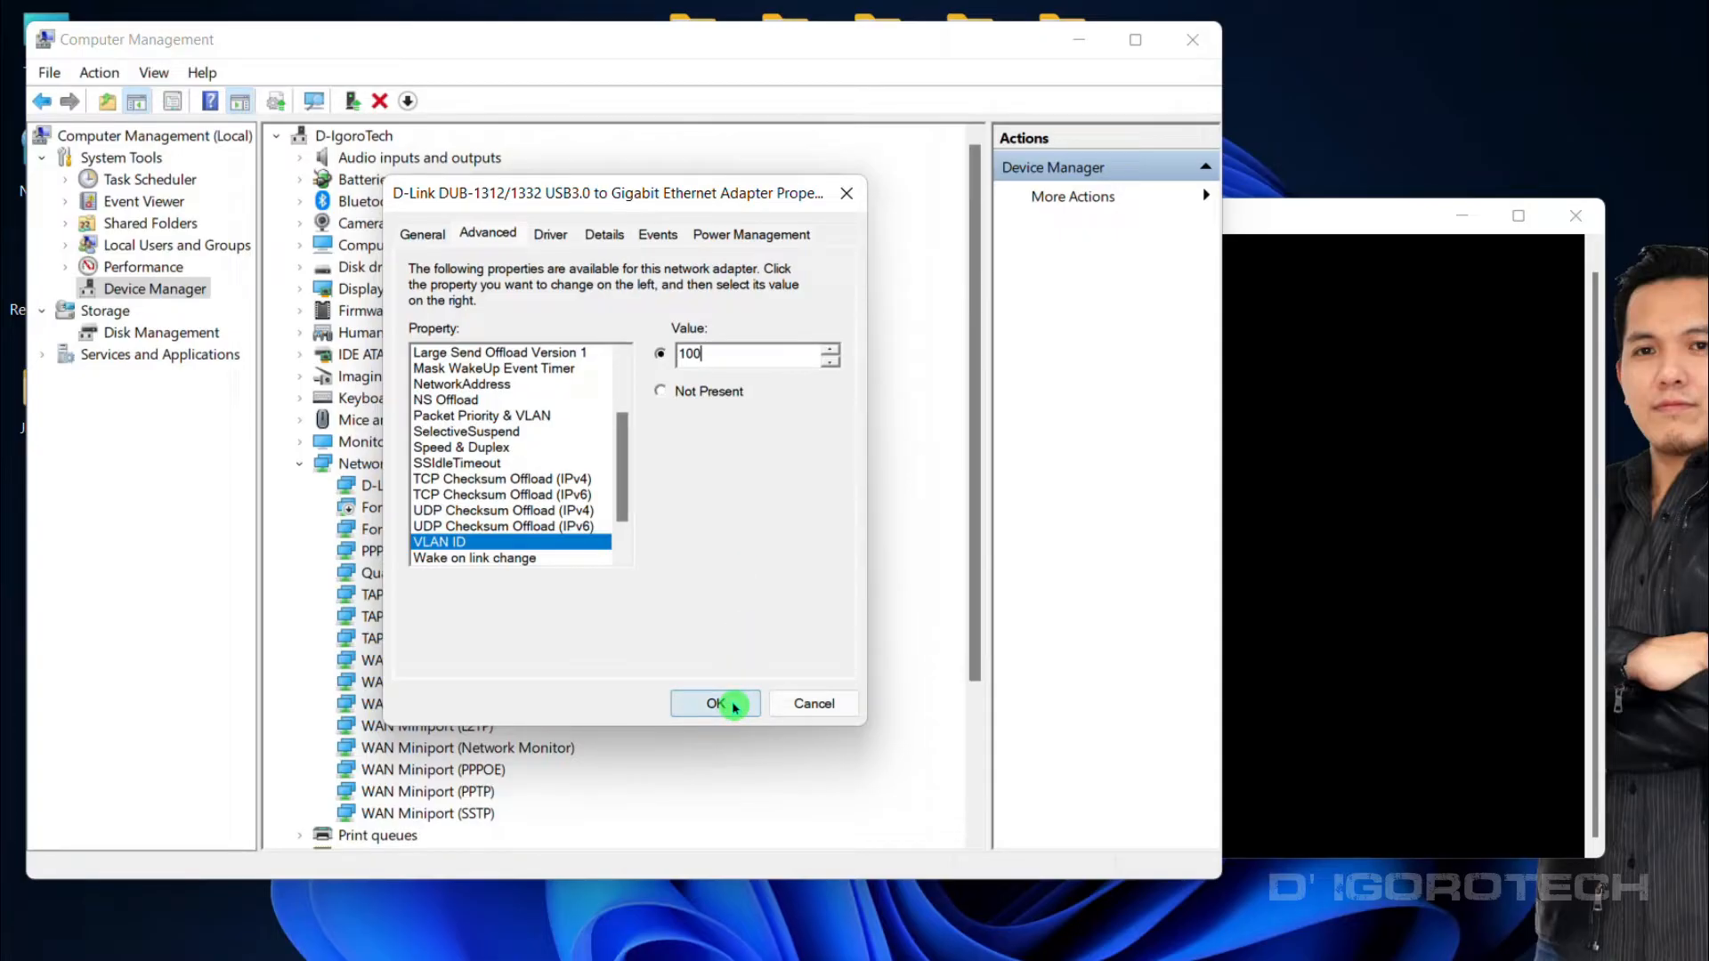
left_click(715, 703)
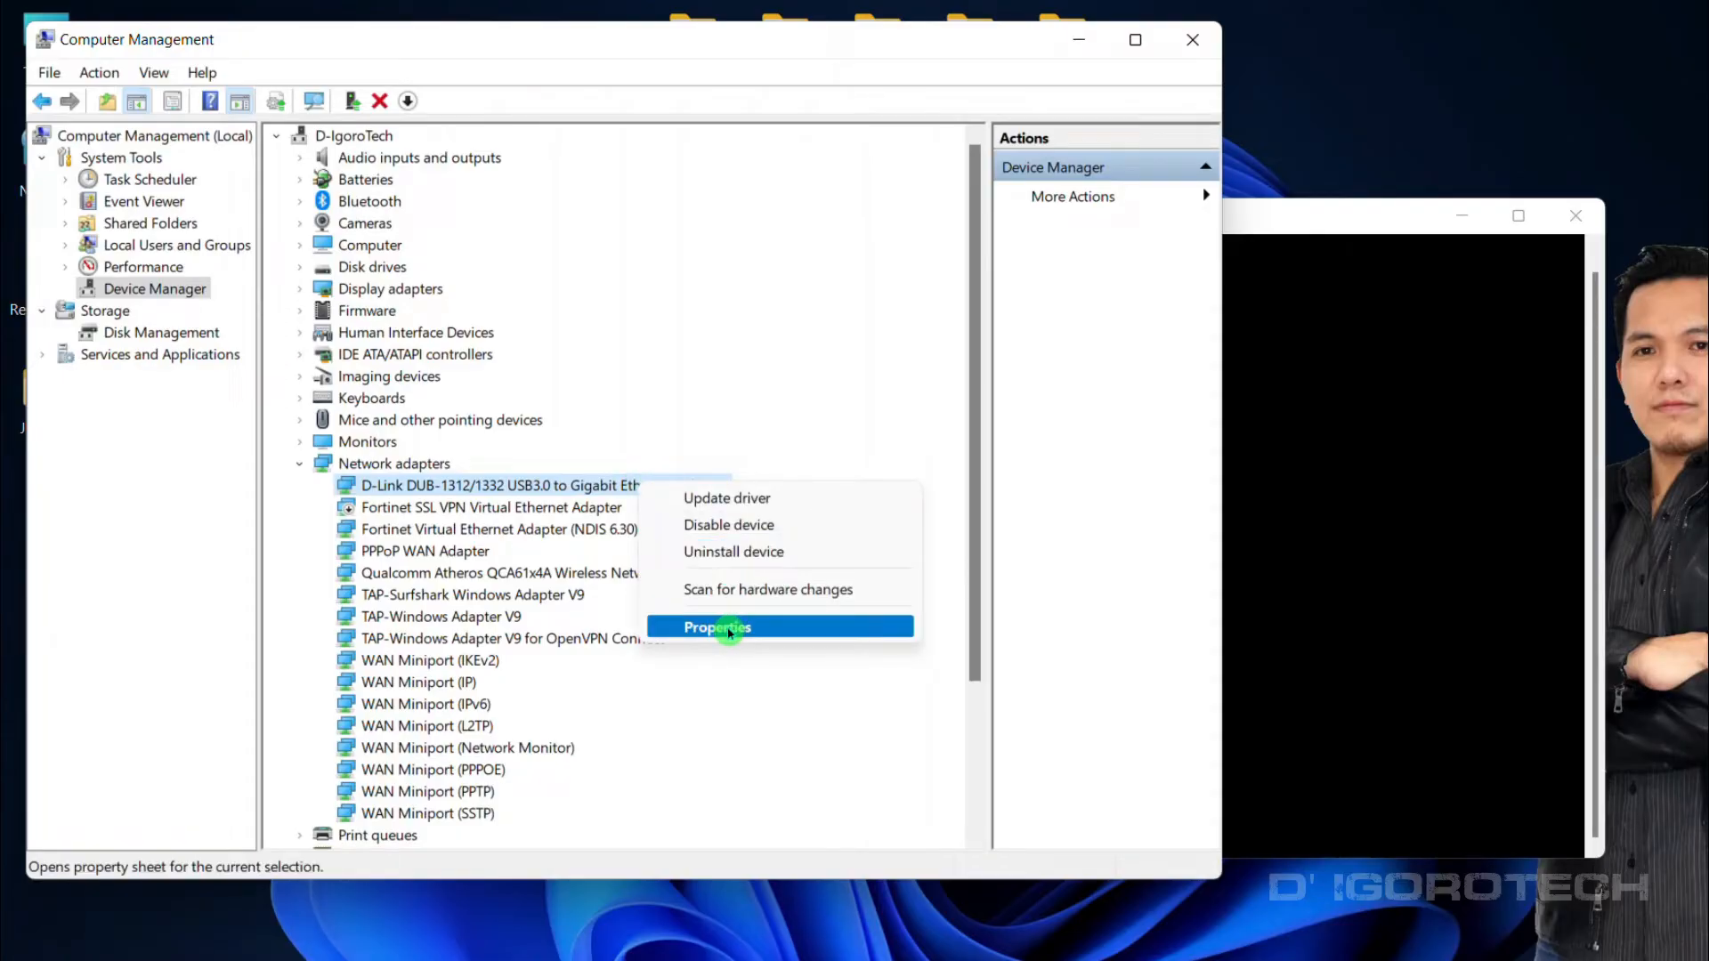
In the D-Link adapter's Advanced properties, set VLAN ID to Not Present and confirm.
left_click(717, 626)
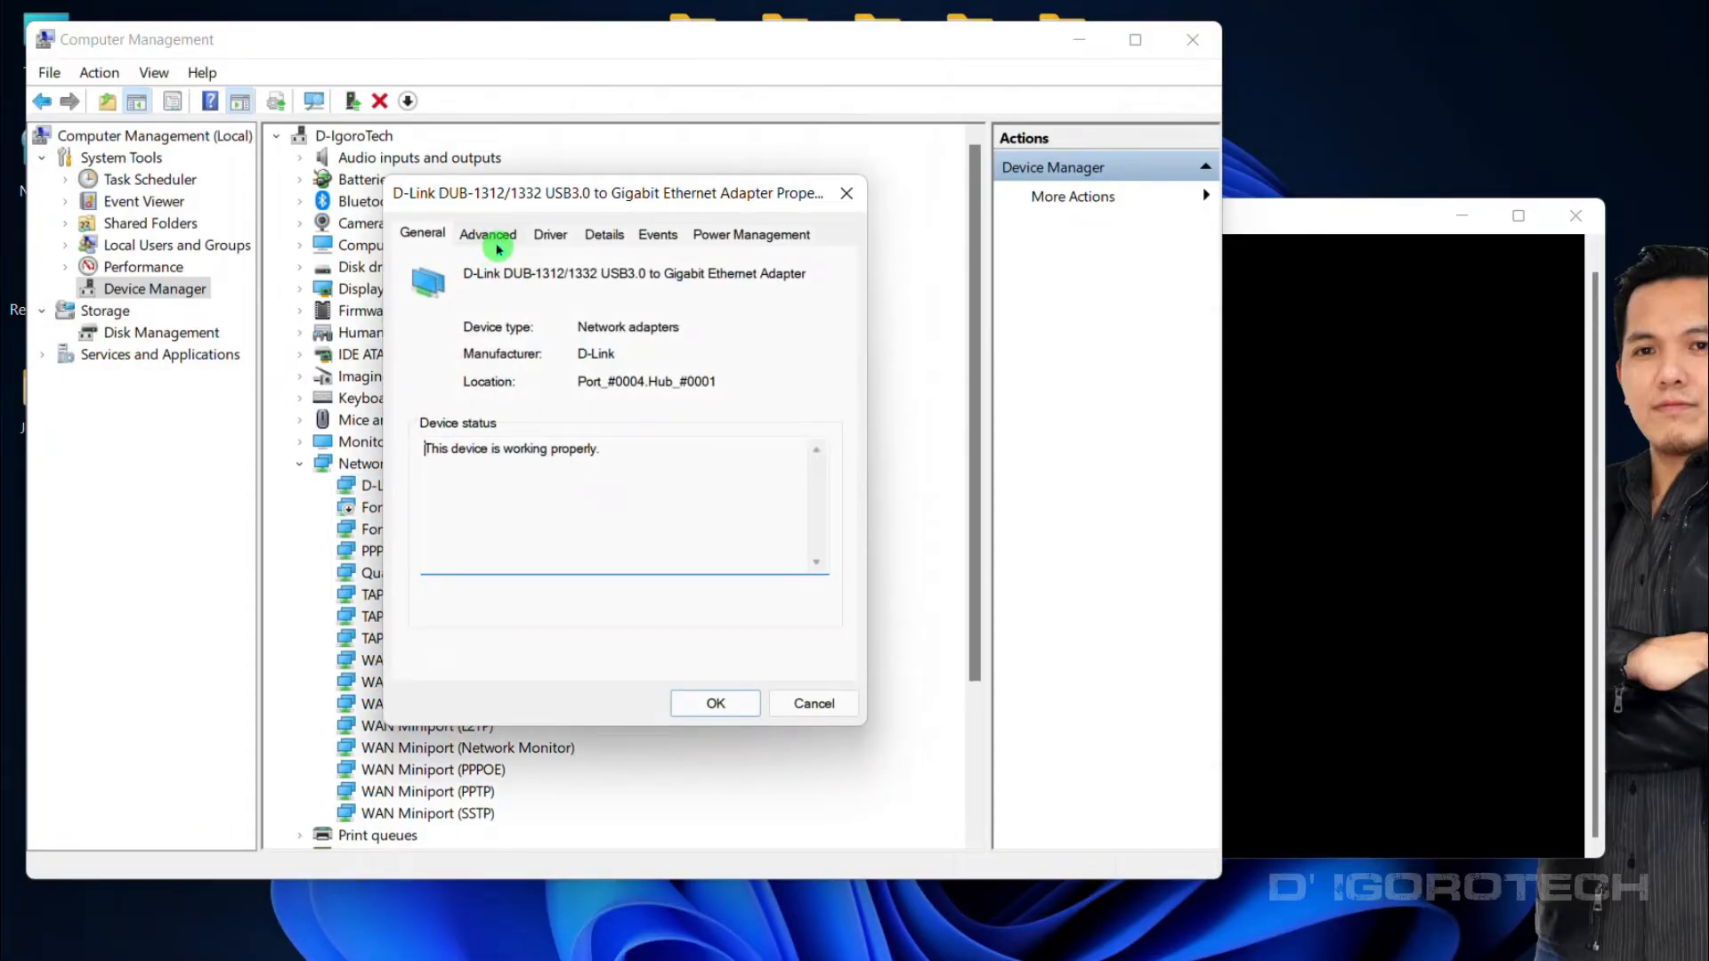
left_click(486, 234)
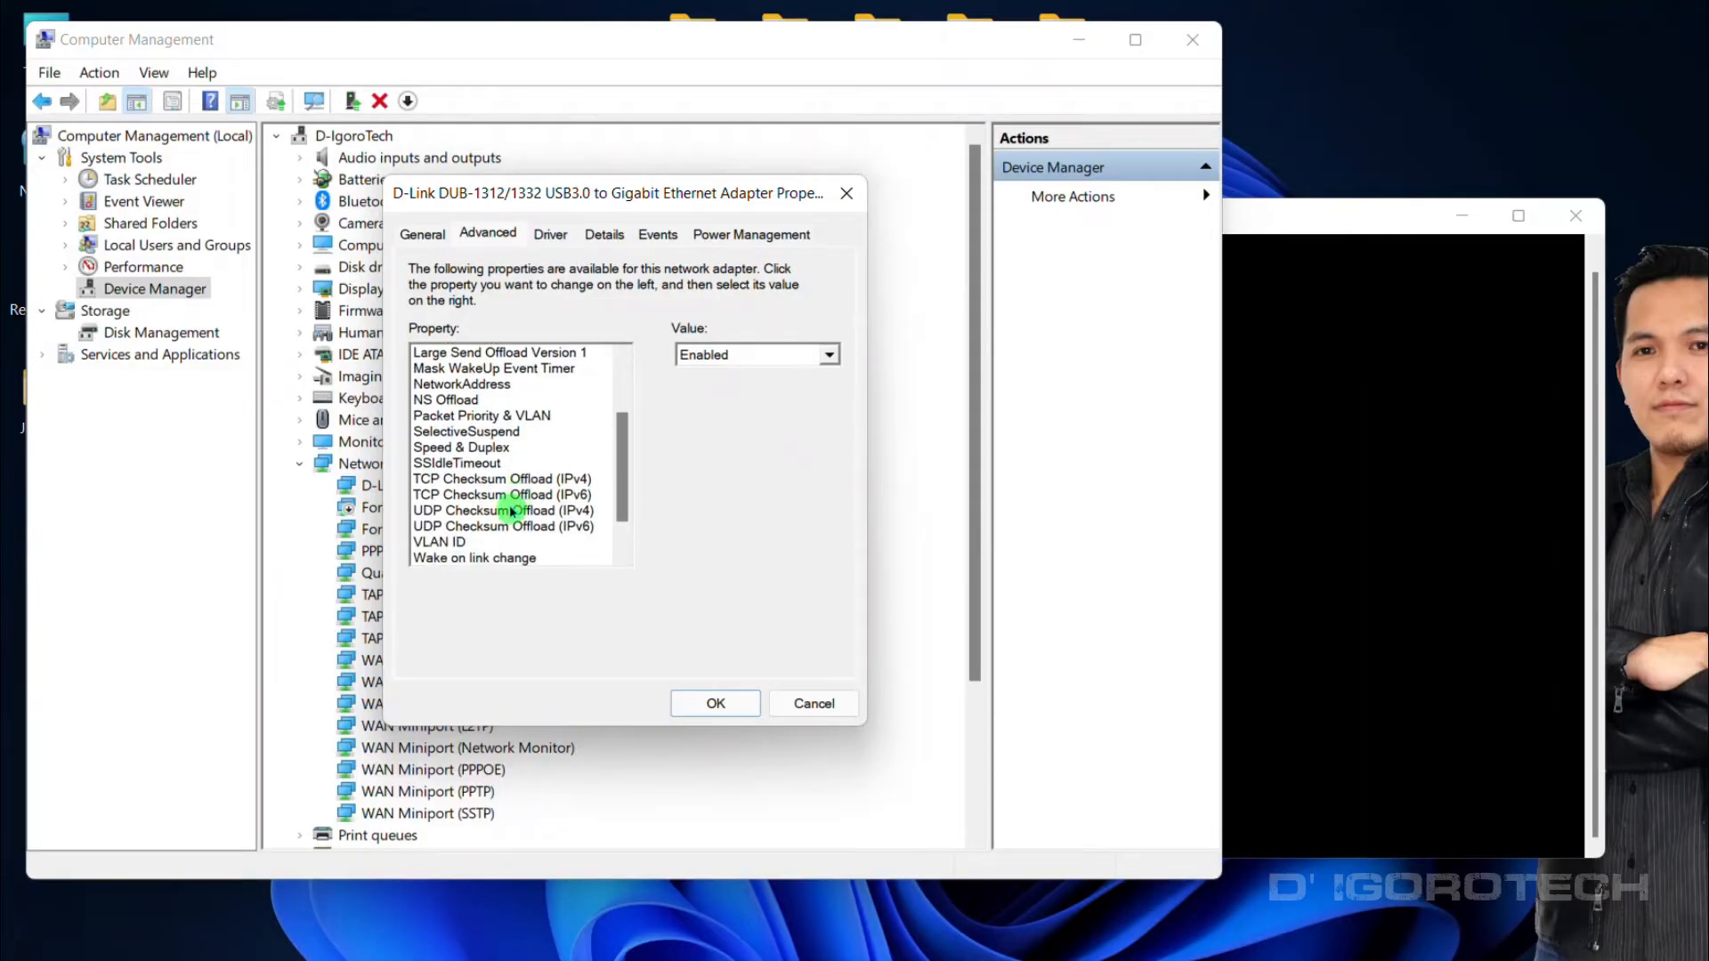
left_click(440, 541)
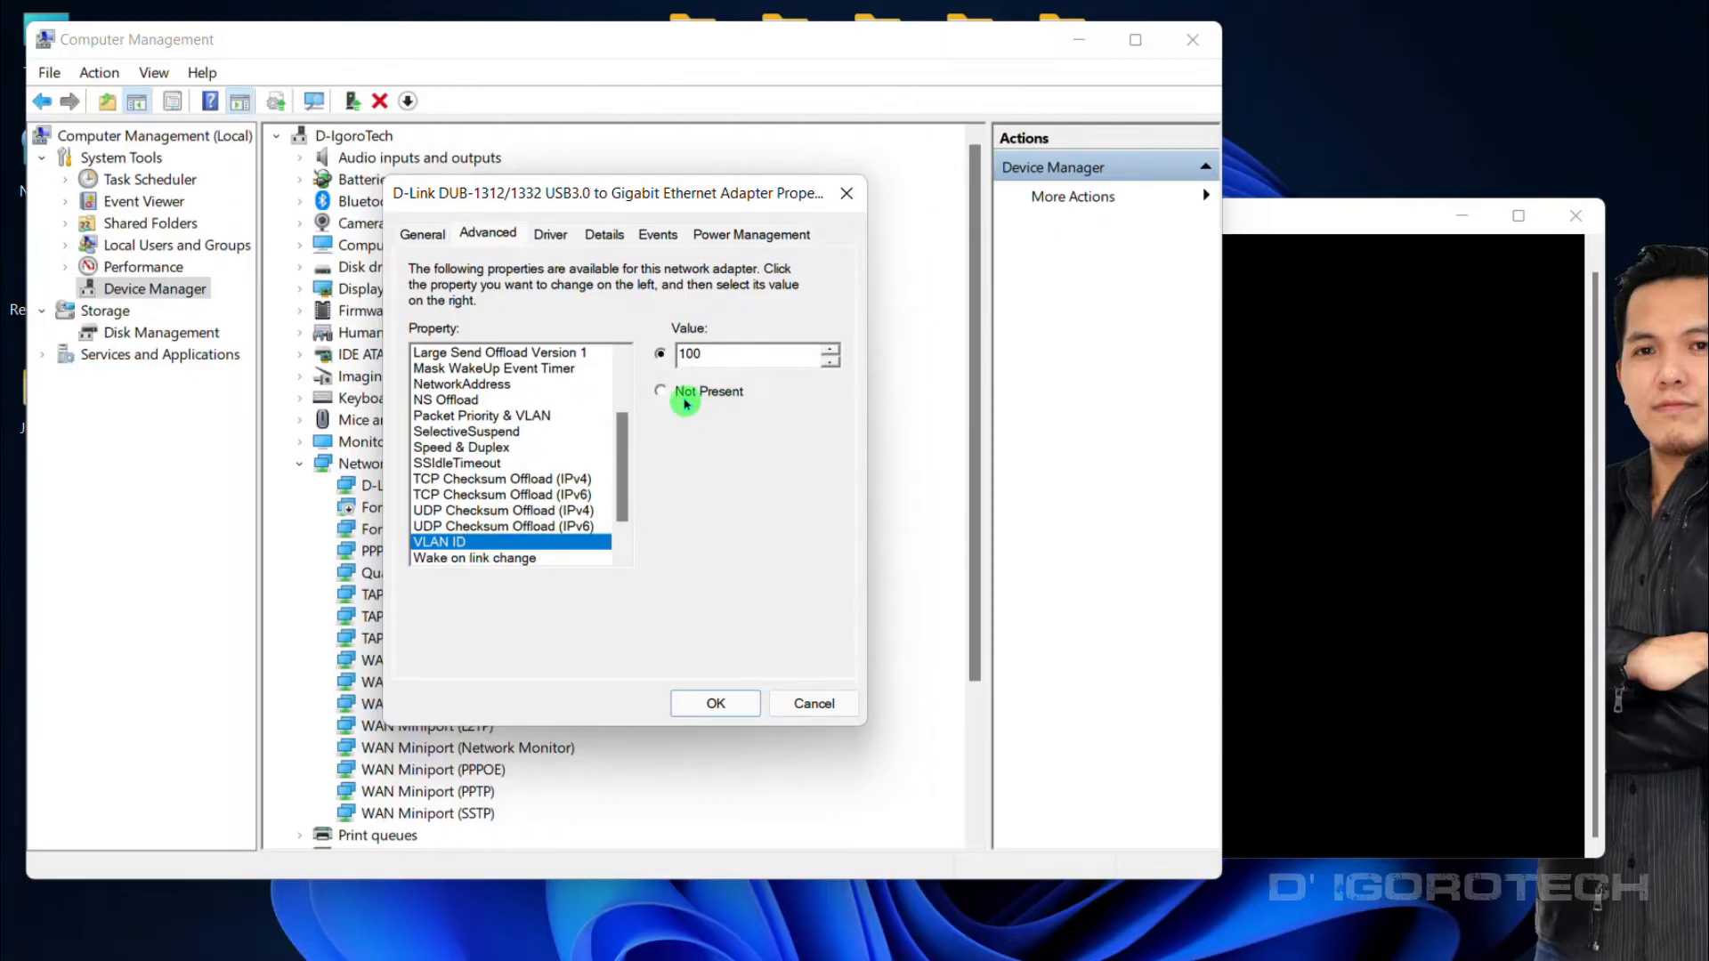
left_click(660, 391)
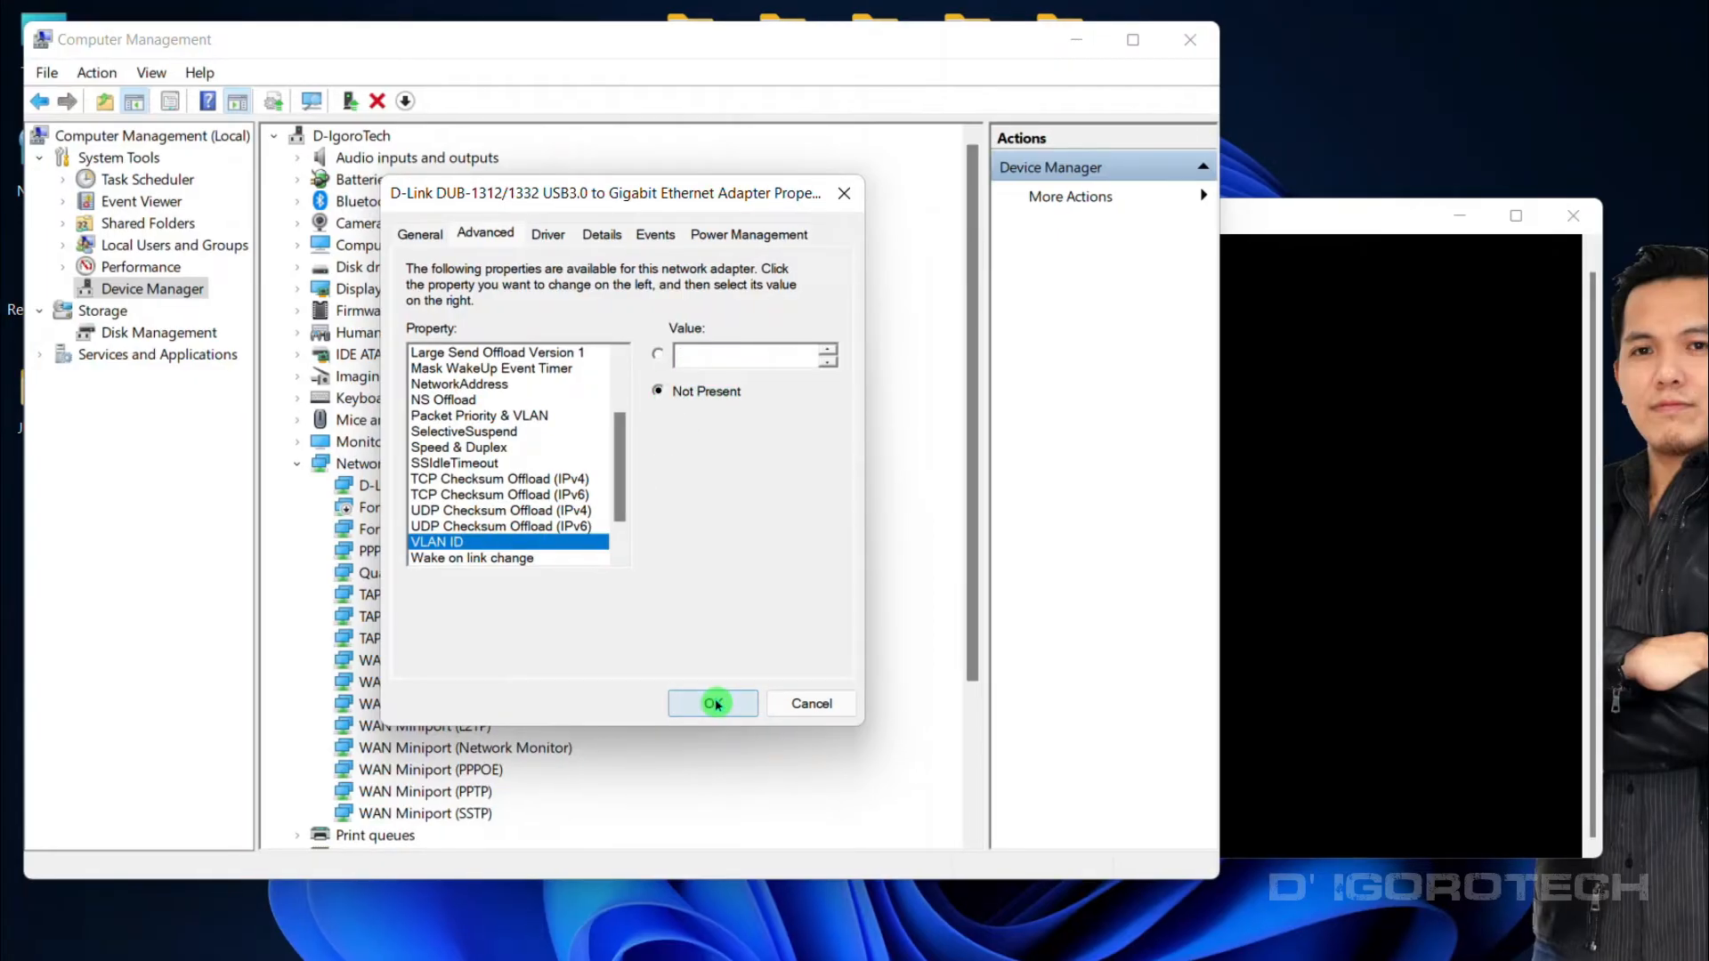
left_click(712, 704)
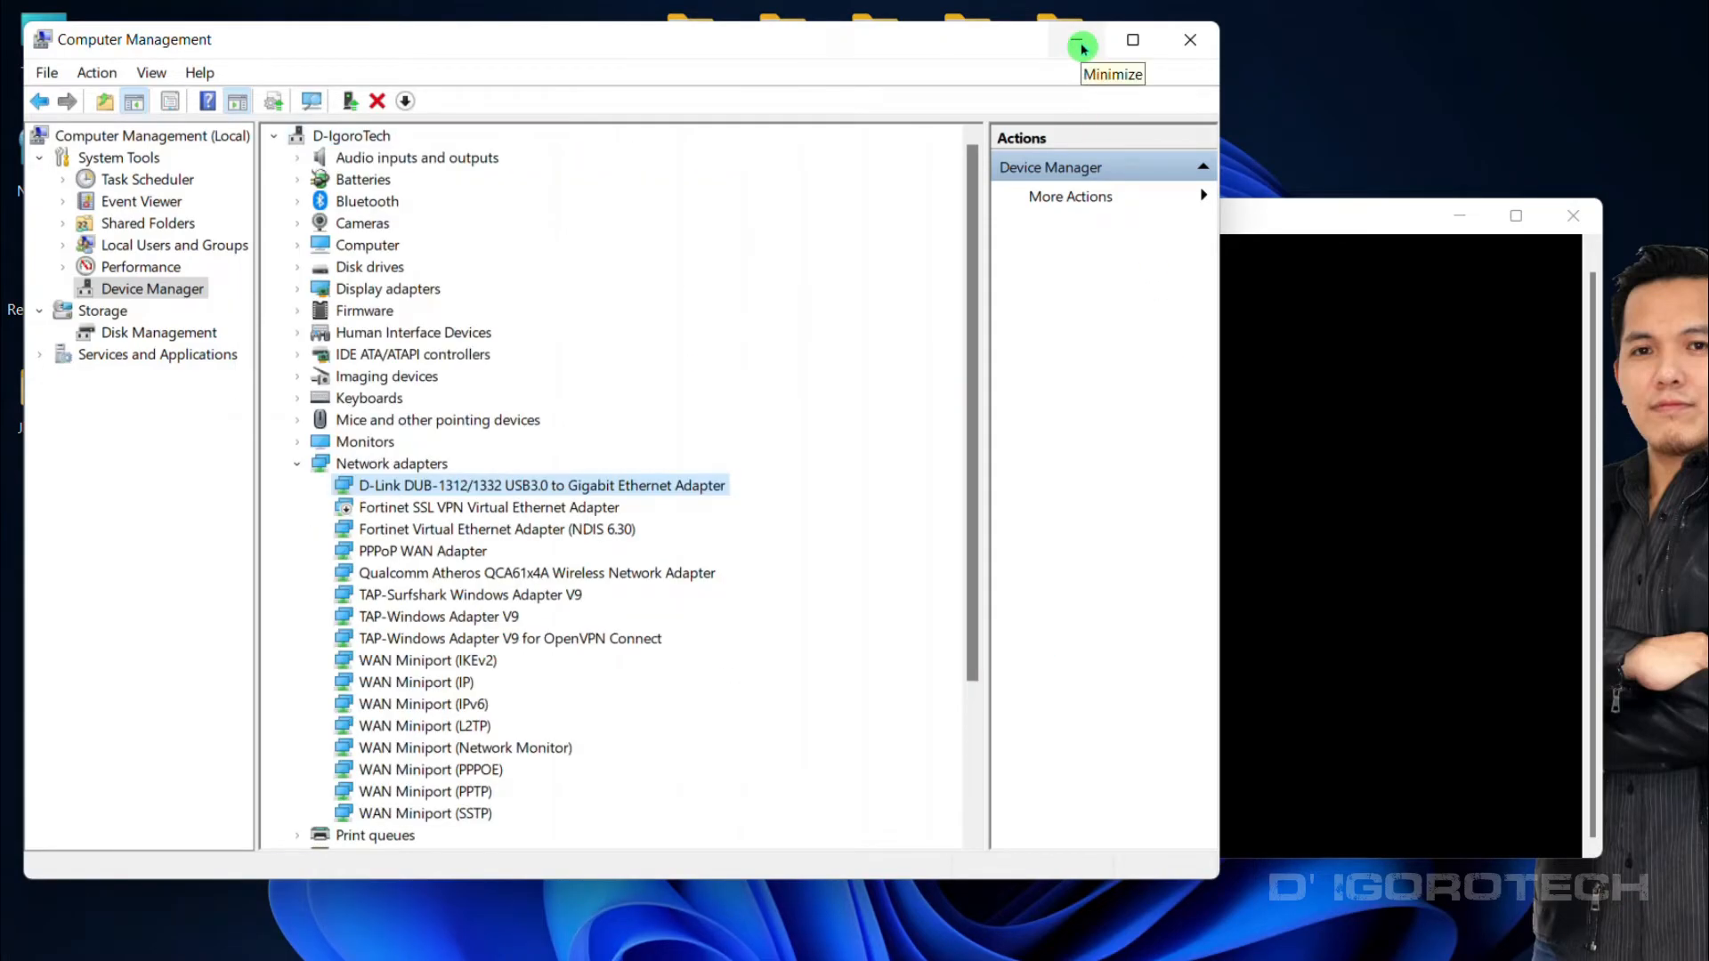
Minimize Computer Management and highlight 10.0.0.100 in ipconfig and VLAN_1's start address.
left_click(1080, 40)
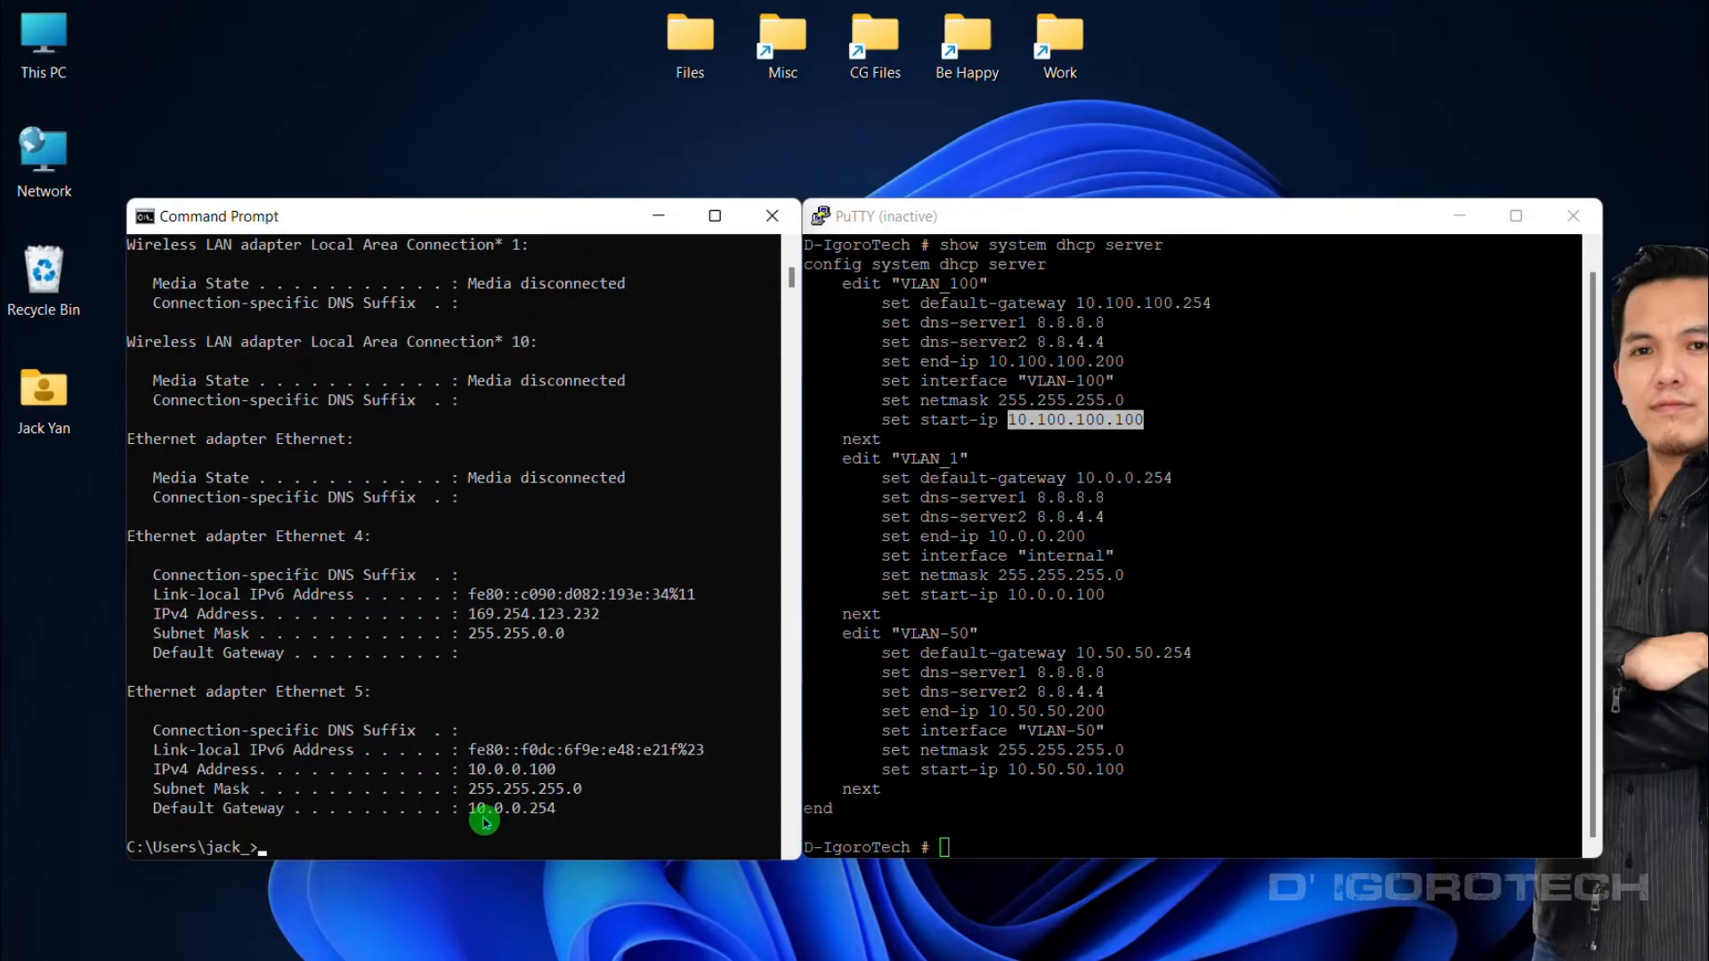
double_click(510, 769)
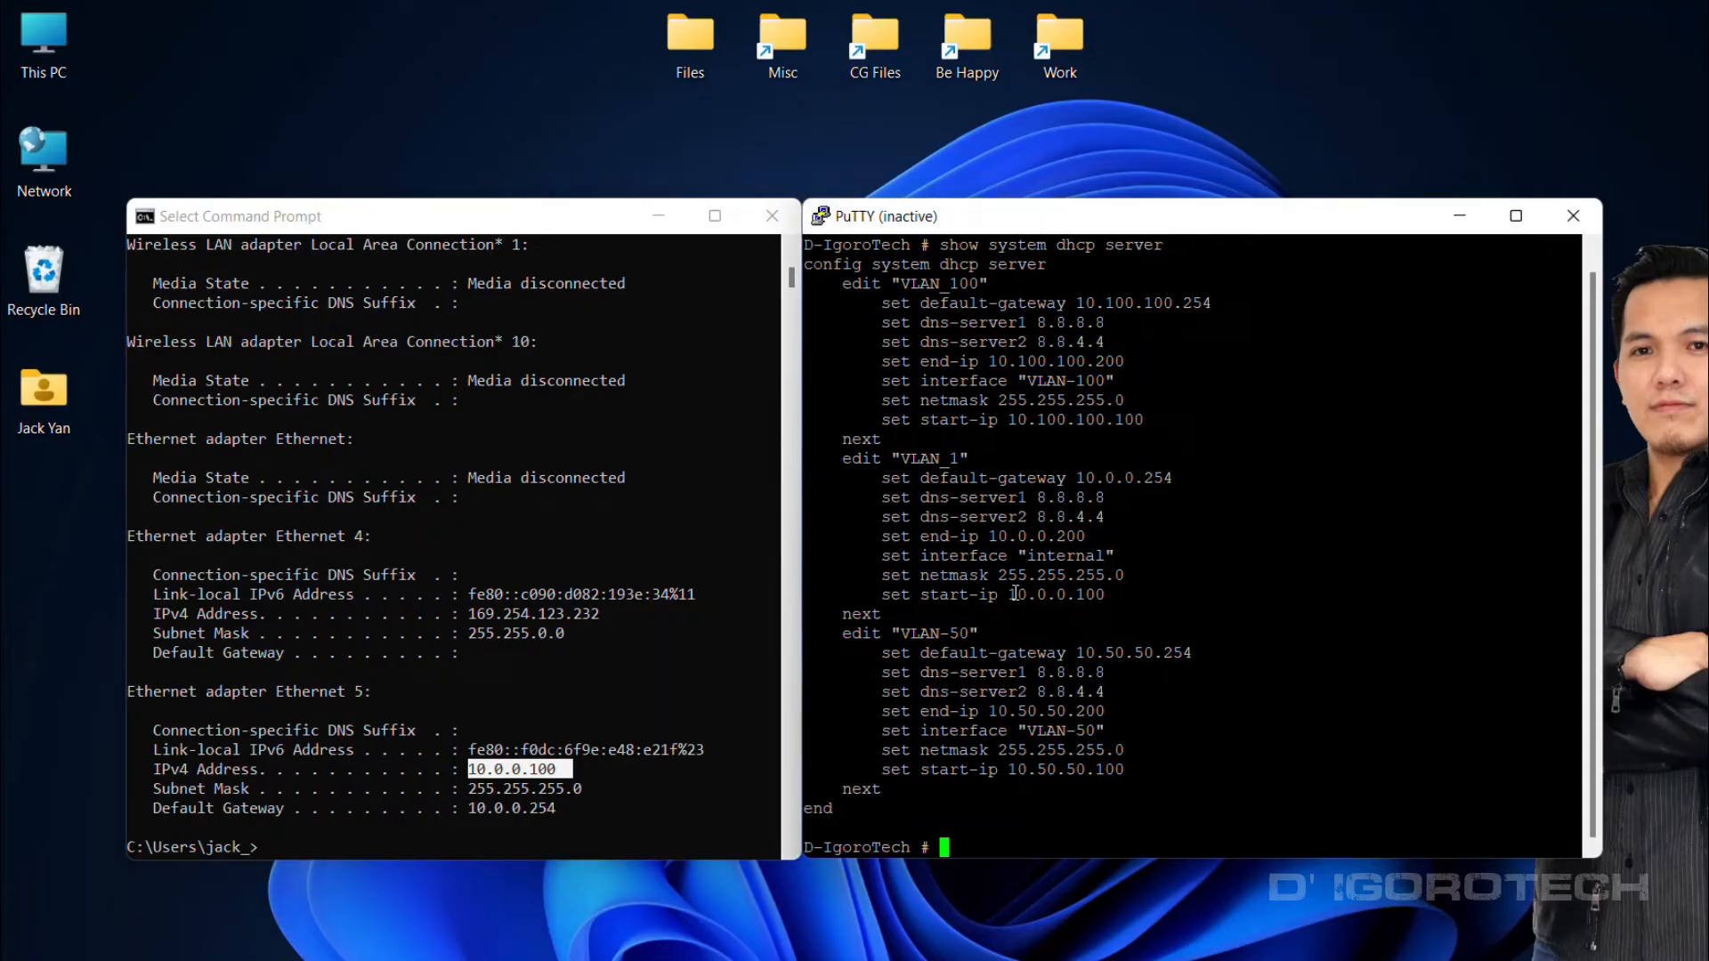
double_click(1058, 595)
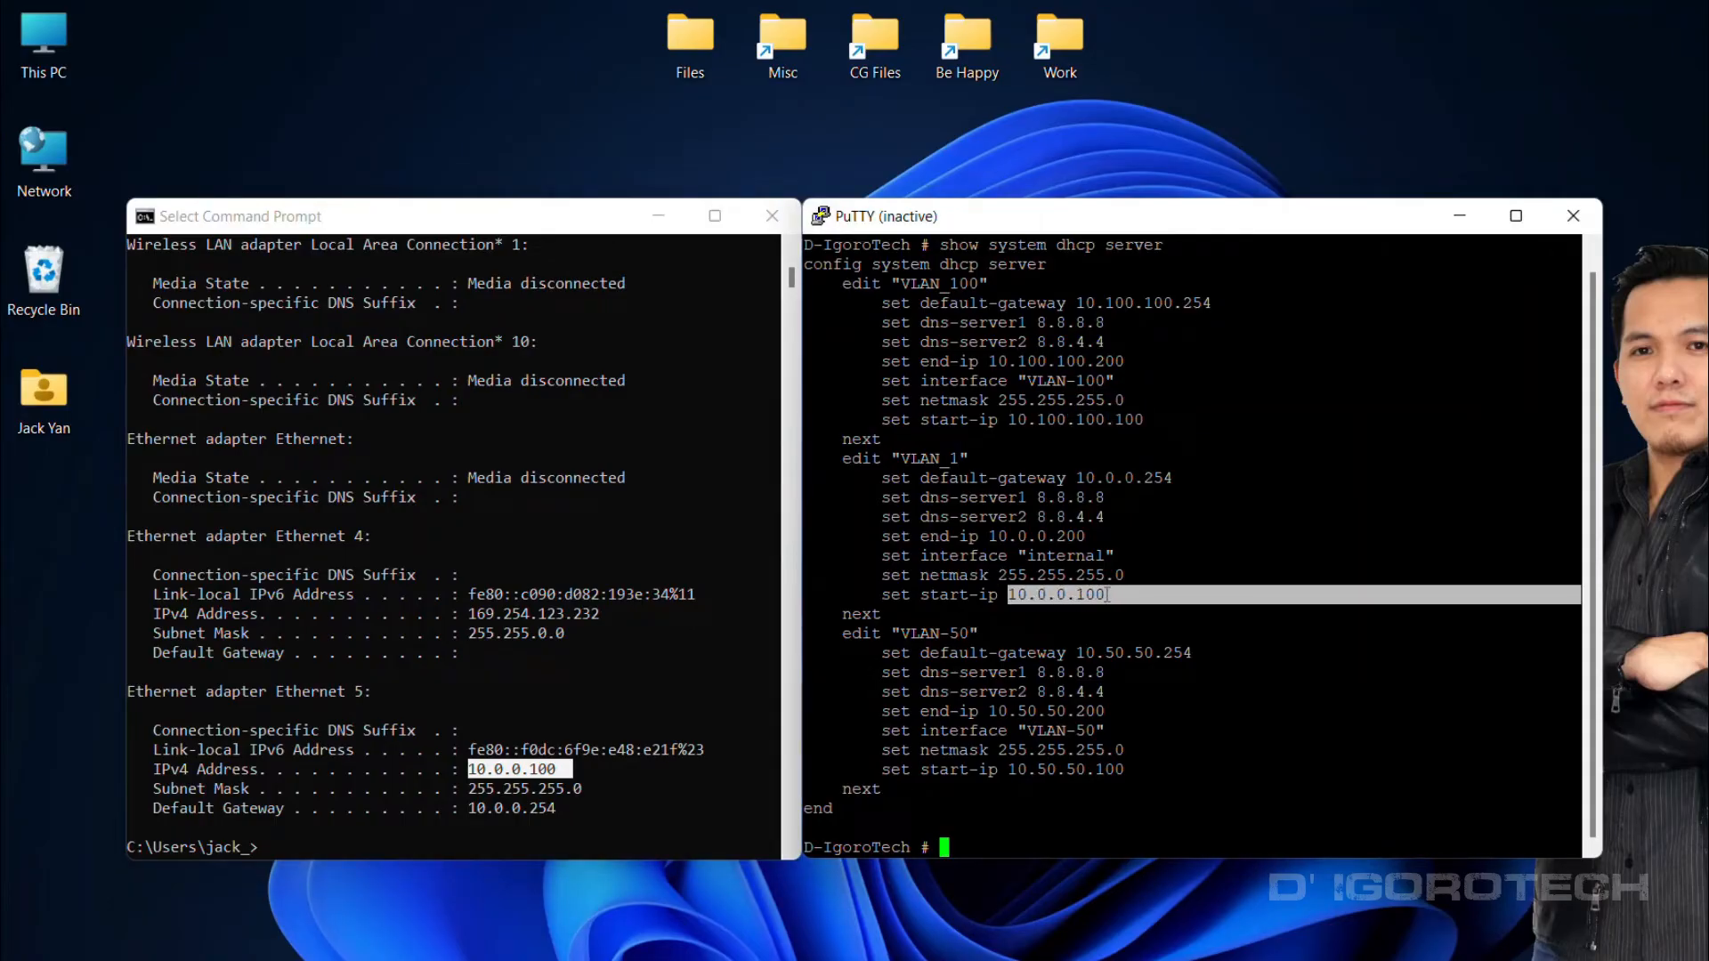